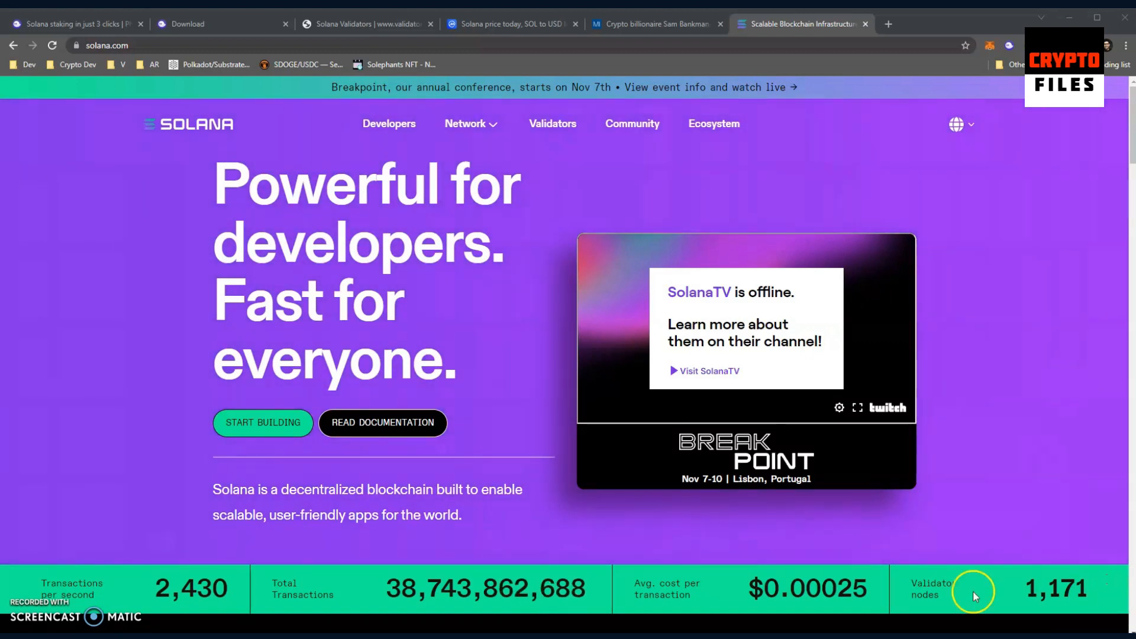
Switch to the Markets Insider article where Sam Bankman-Fried calls Solana better than Ethereum
left_click(661, 24)
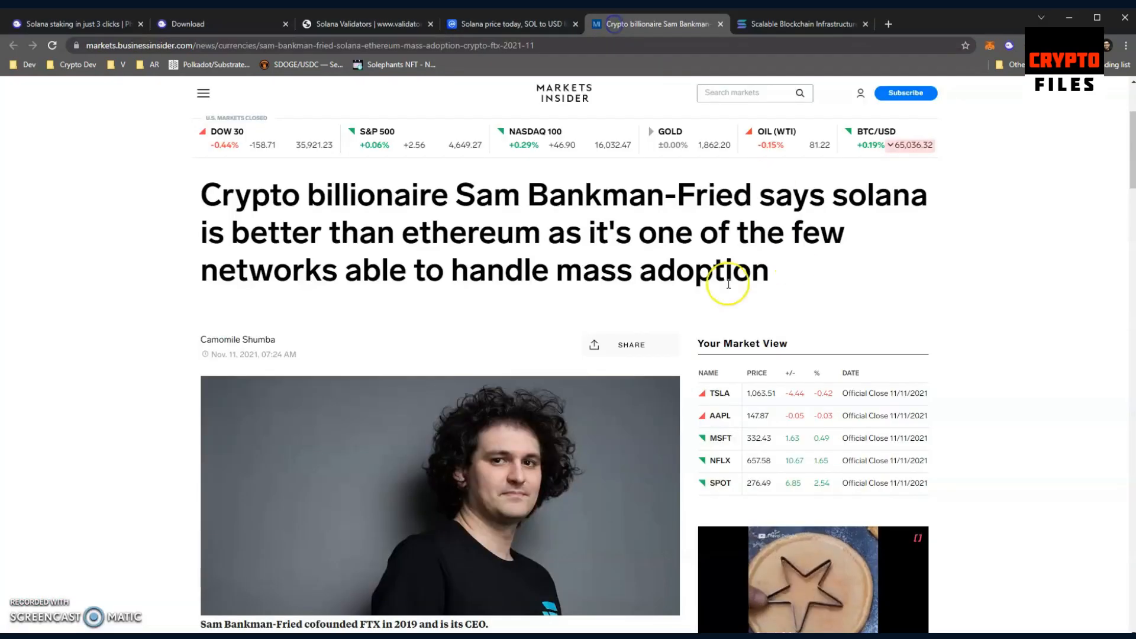
mouse_move(1103, 354)
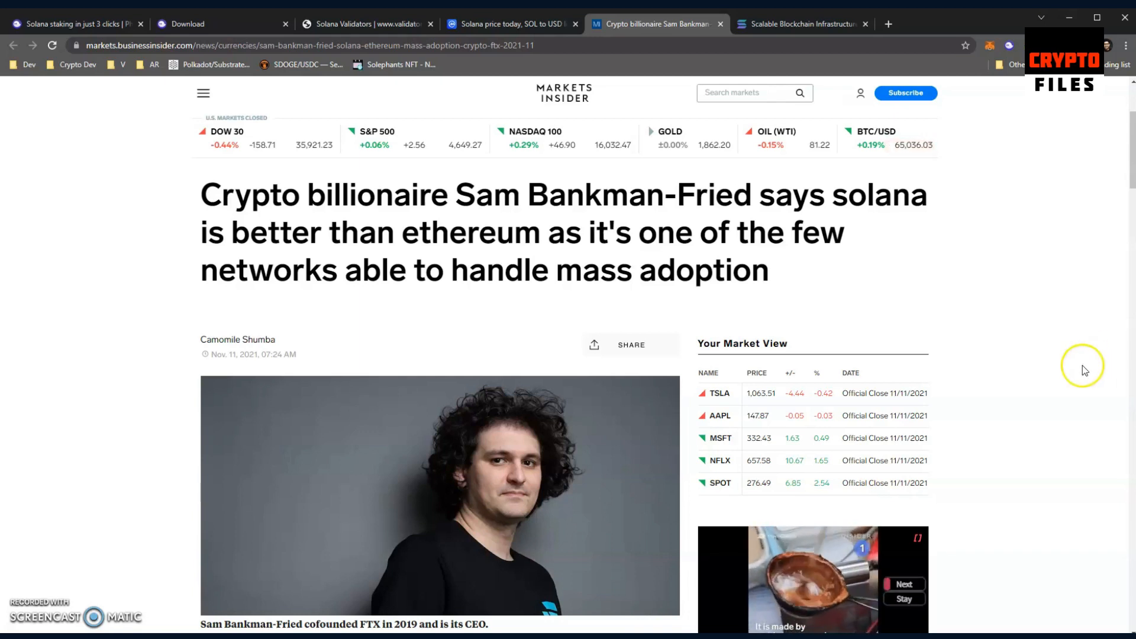
scroll("down", 3)
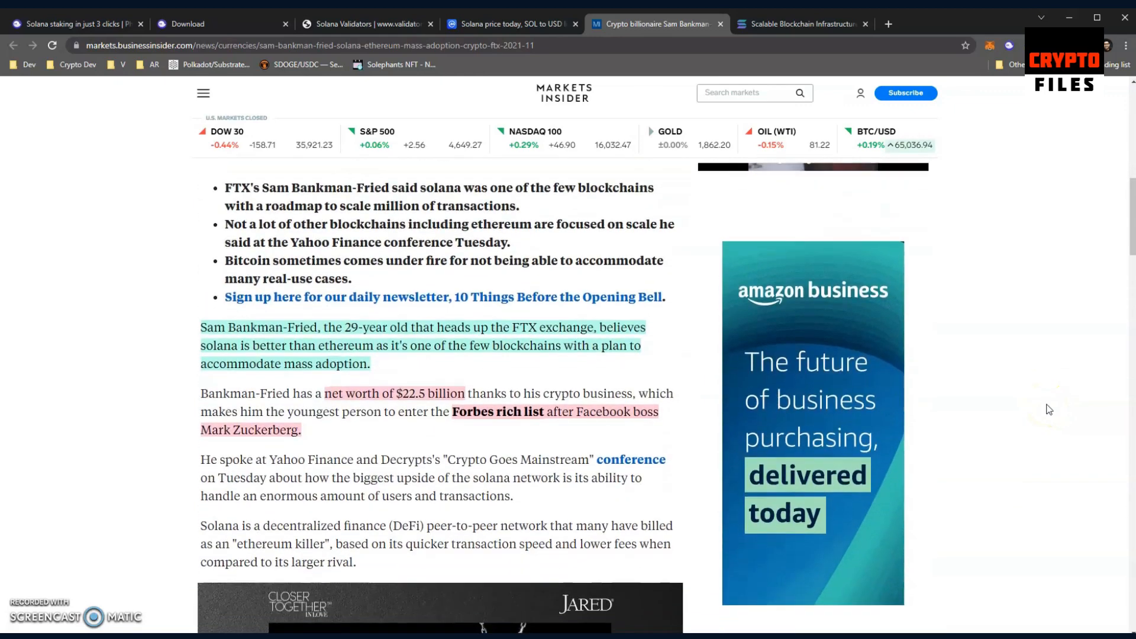
scroll("down", 3)
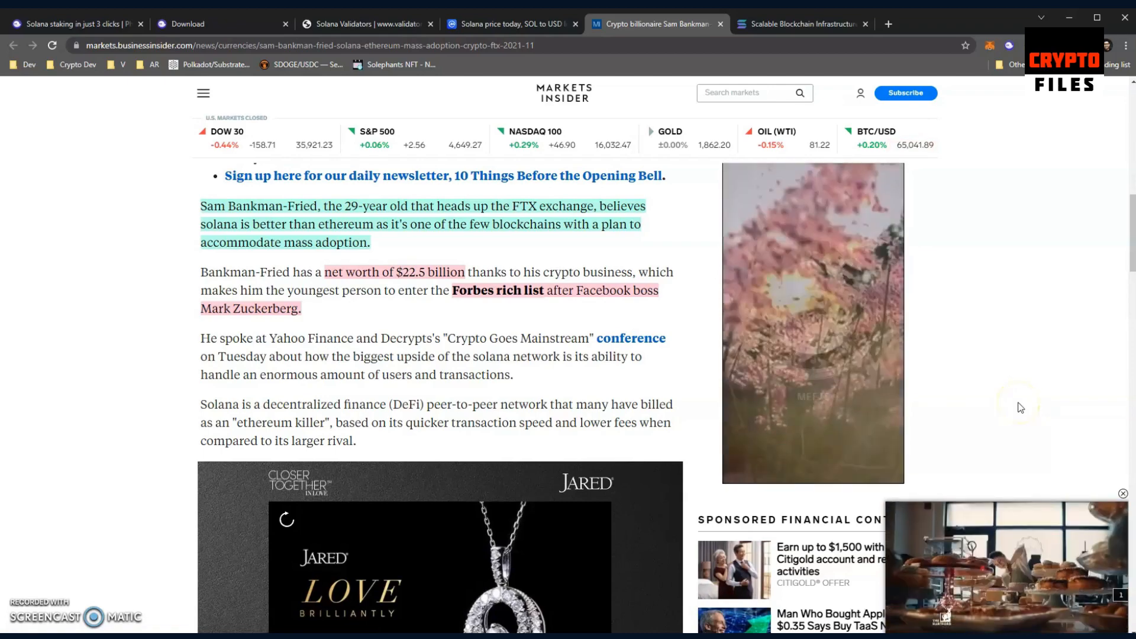
scroll("down", 3)
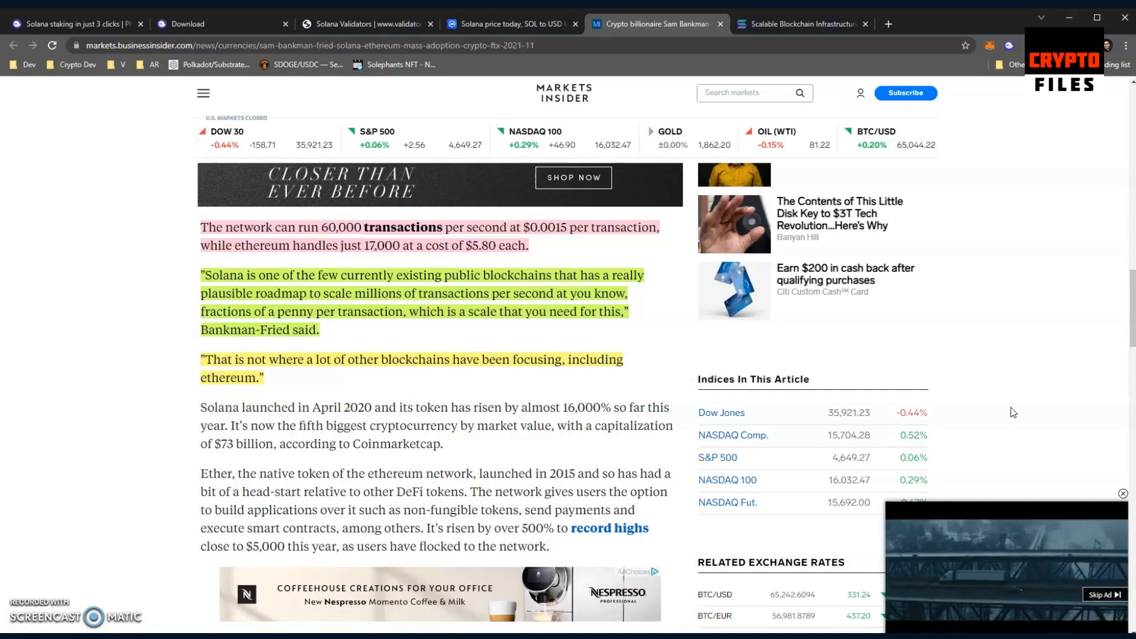
scroll("down", 3)
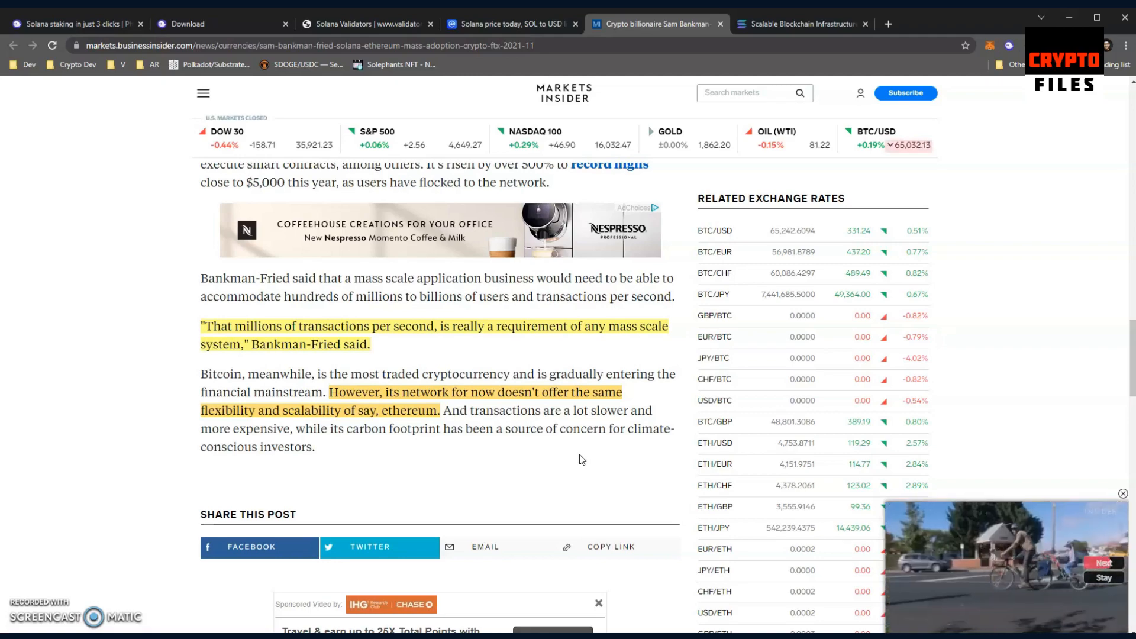
scroll("down", 3)
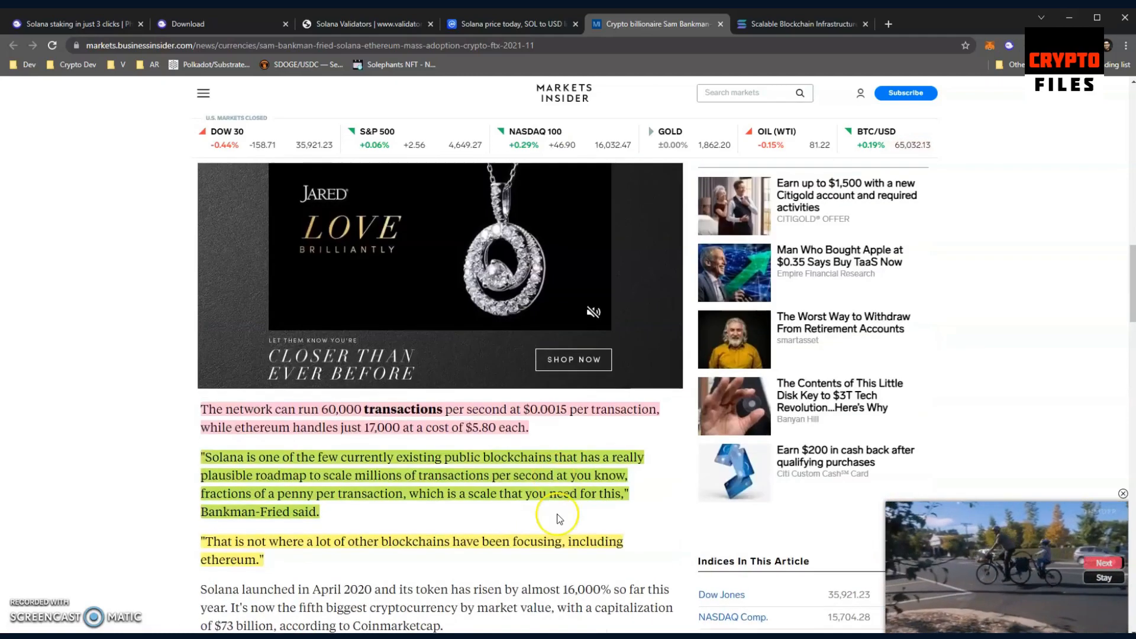
scroll("up", 3)
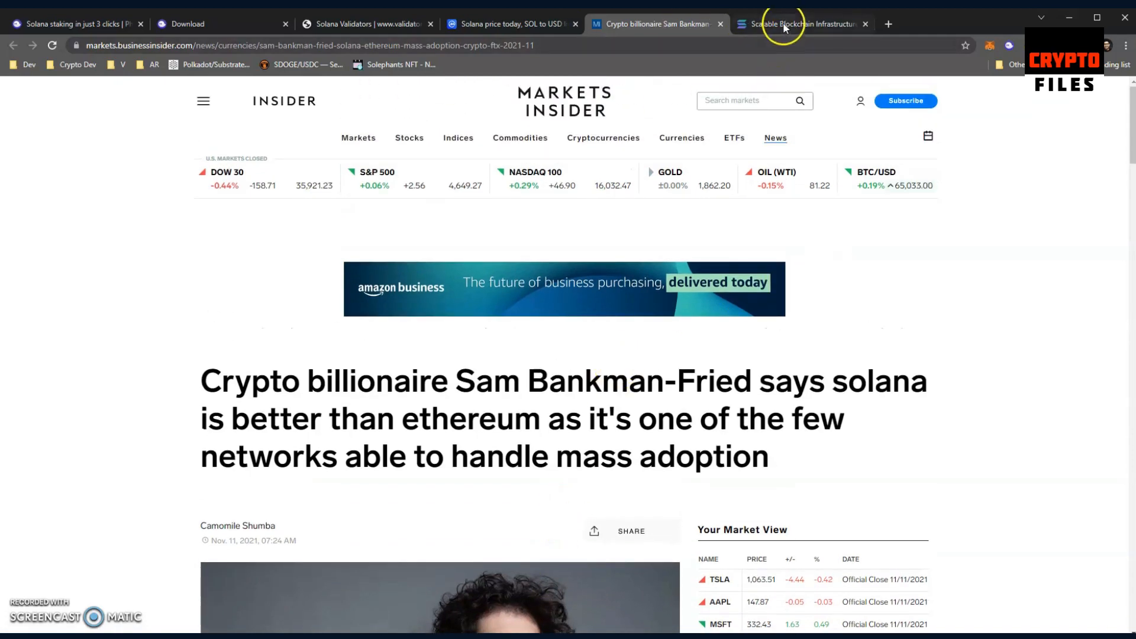
Bring up CoinMarketCap's Solana page at $236.26 and scroll to the SOL/USD chart
left_click(510, 24)
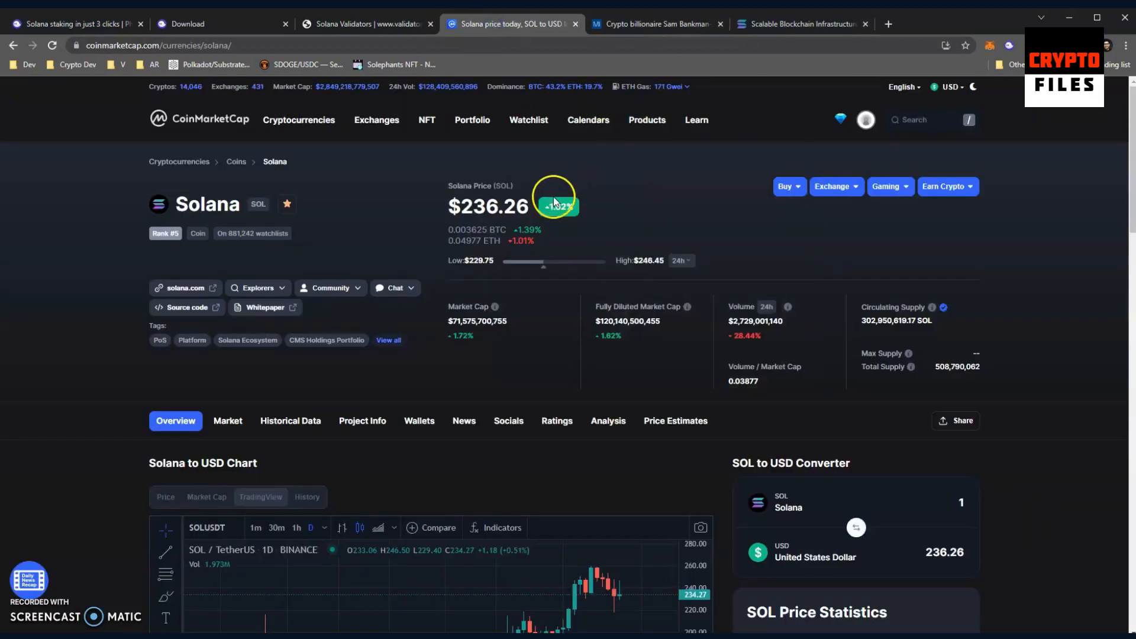
mouse_move(670, 229)
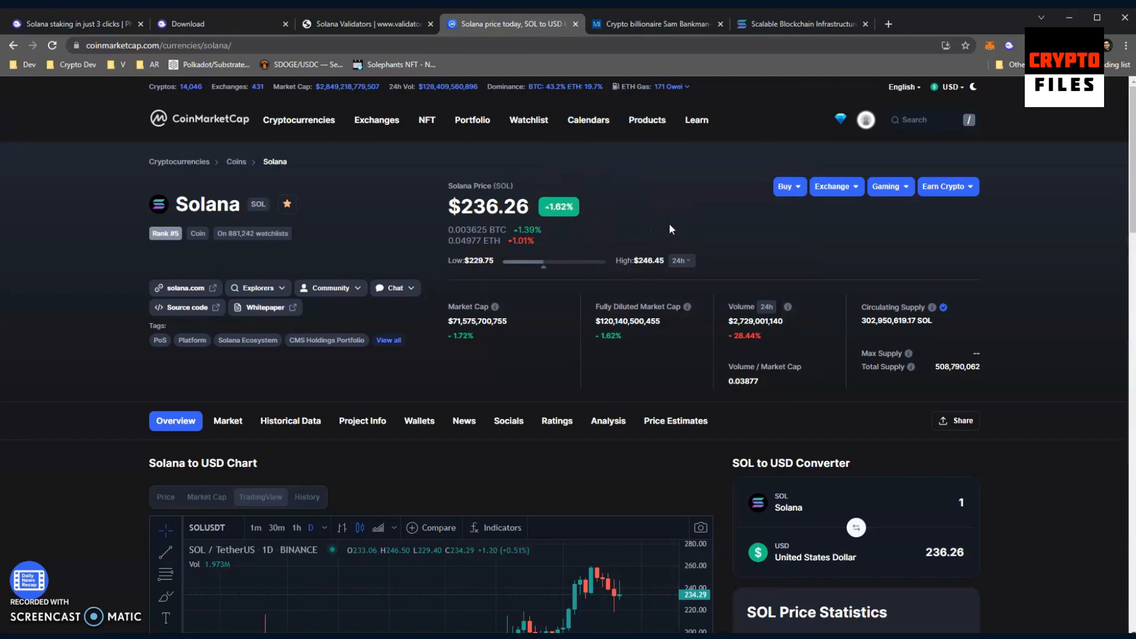
scroll("down", 3)
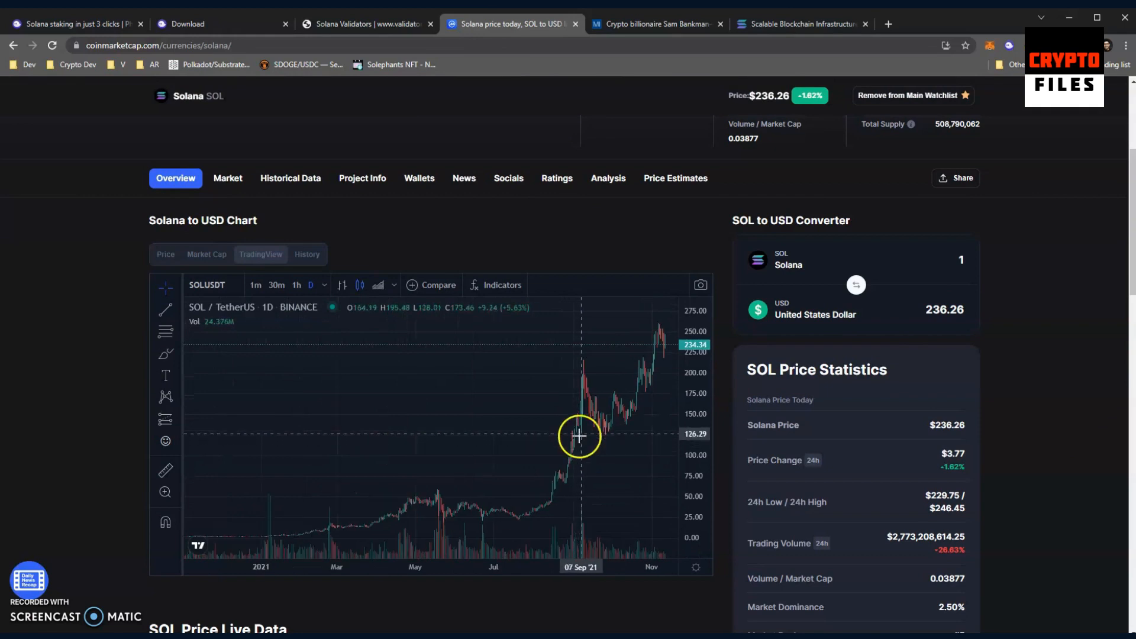
mouse_move(649, 338)
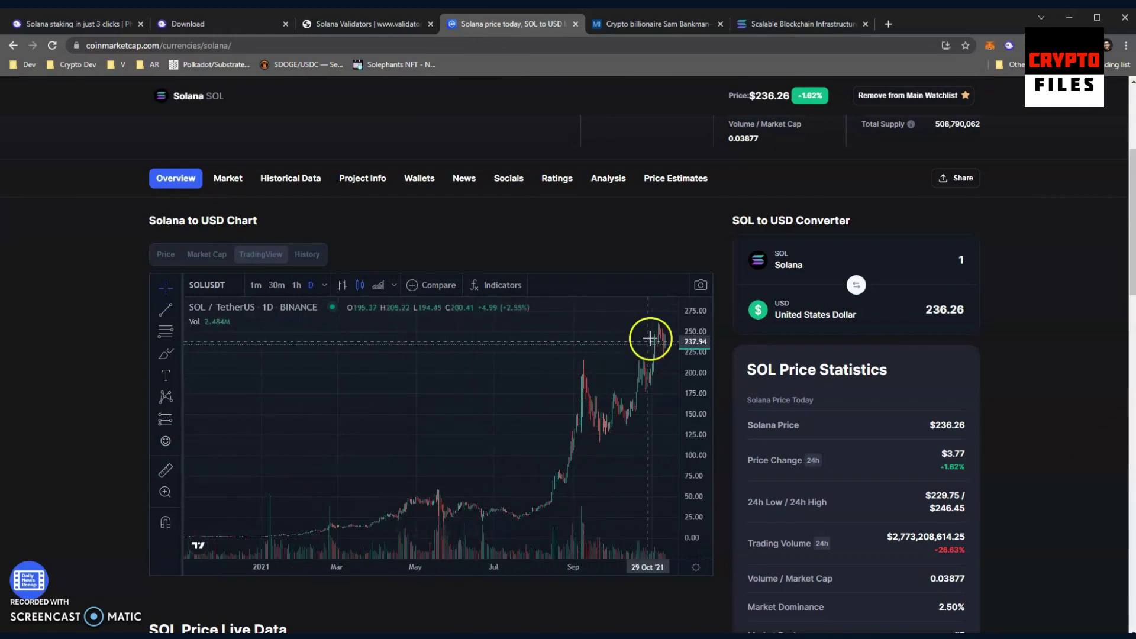
mouse_move(623, 396)
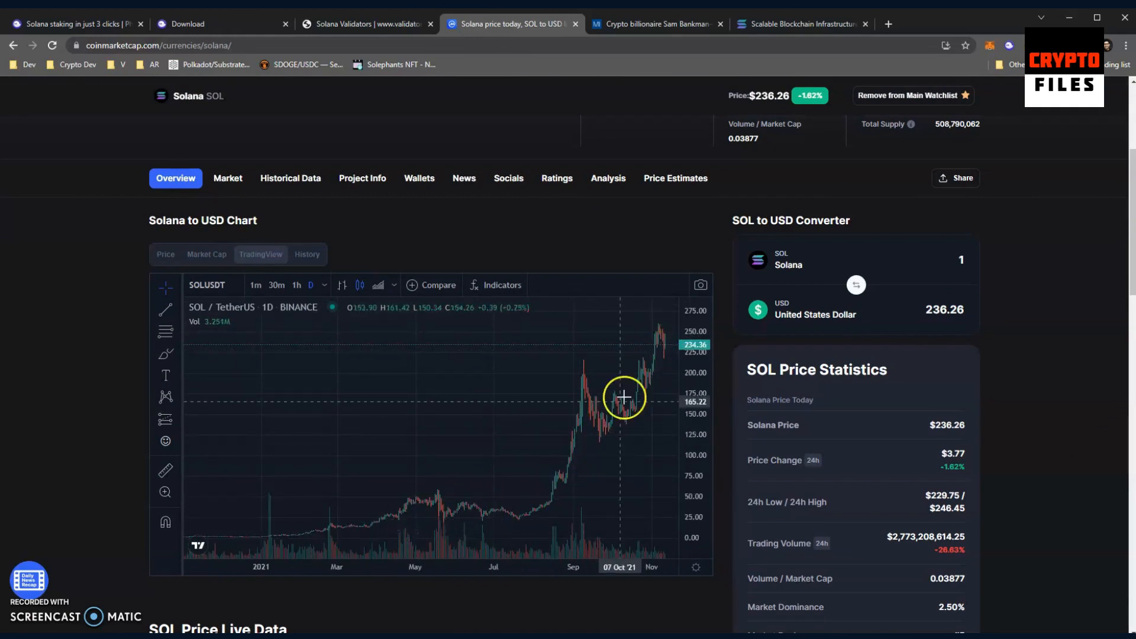
mouse_move(600, 453)
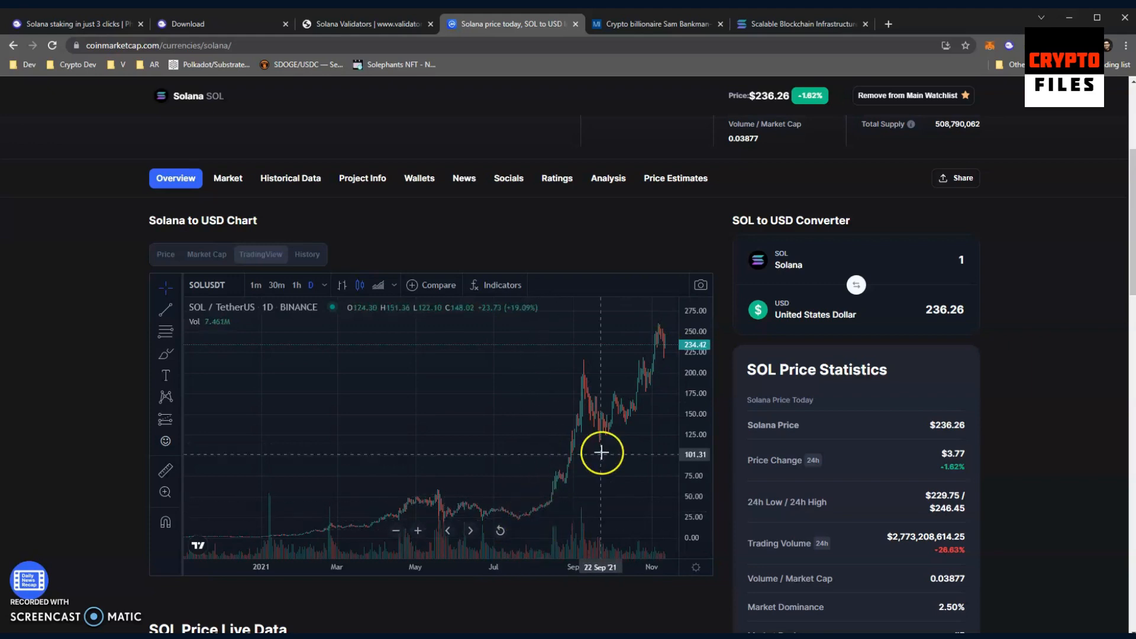
Zoom the SOL/USD chart to mid-October through mid-November daily candles
left_click_drag(601, 453, 549, 481)
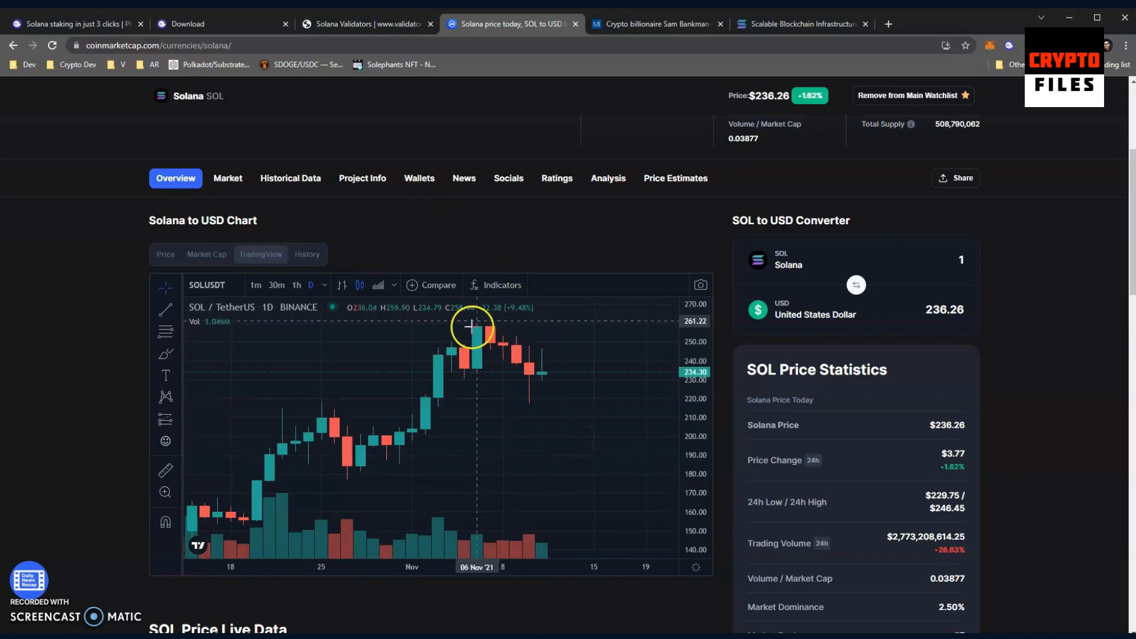
mouse_move(571, 341)
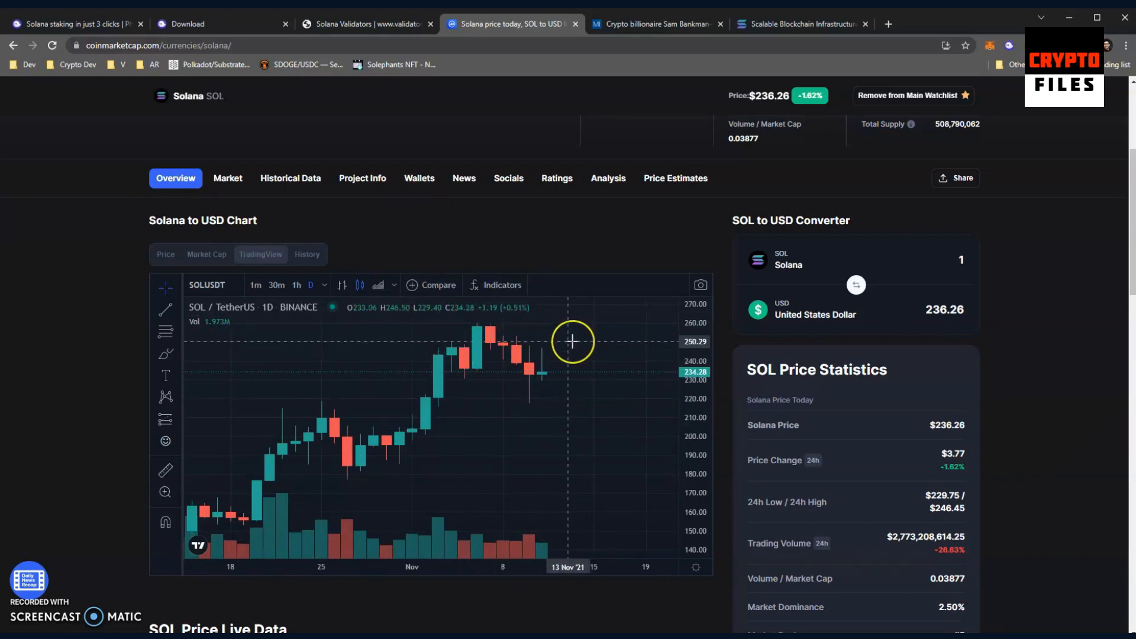
mouse_move(569, 341)
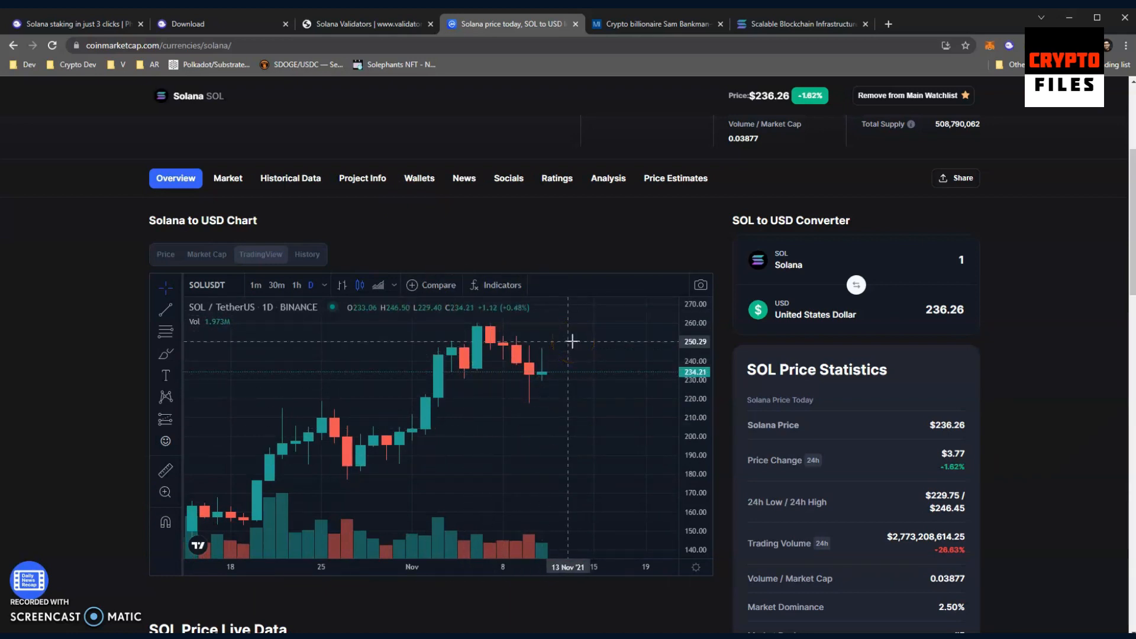
mouse_move(523, 461)
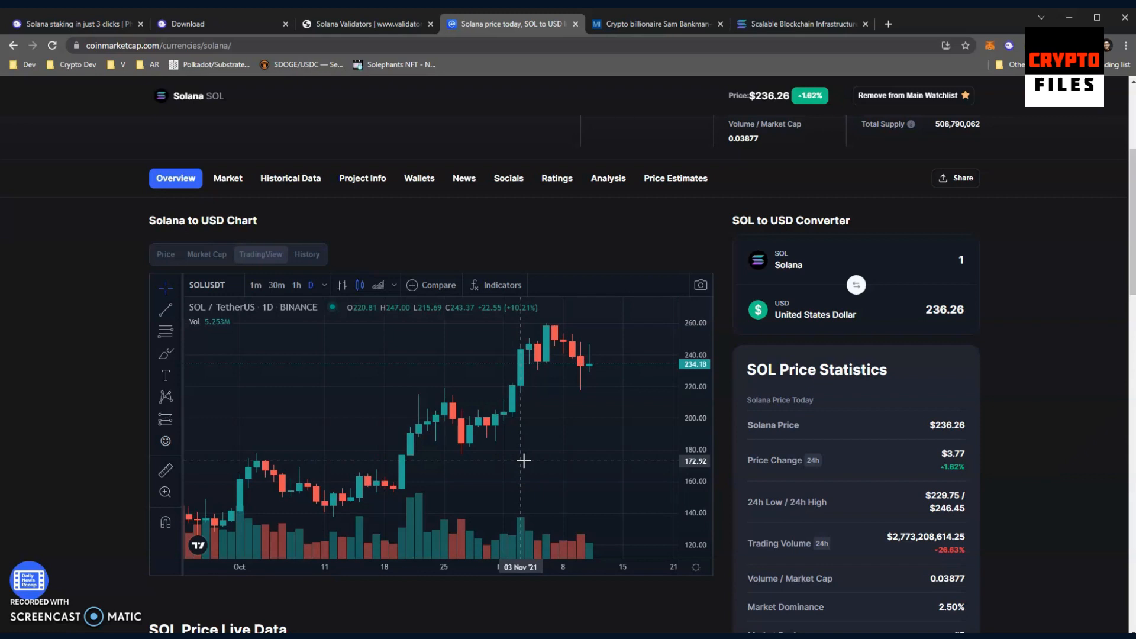
mouse_move(528, 465)
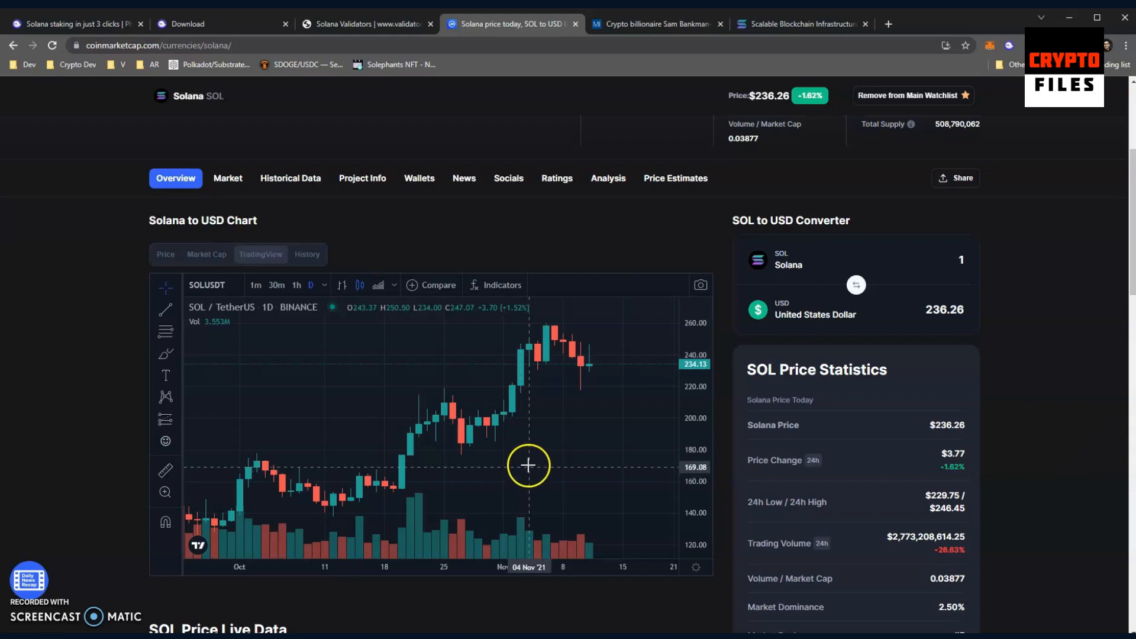
mouse_move(555, 397)
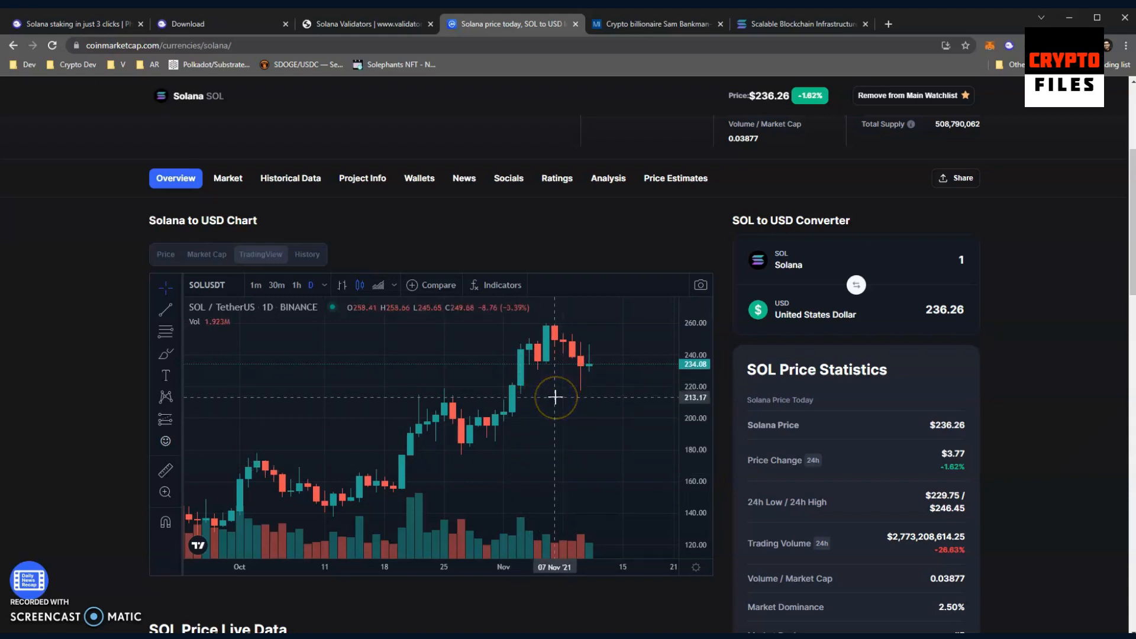
mouse_move(656, 402)
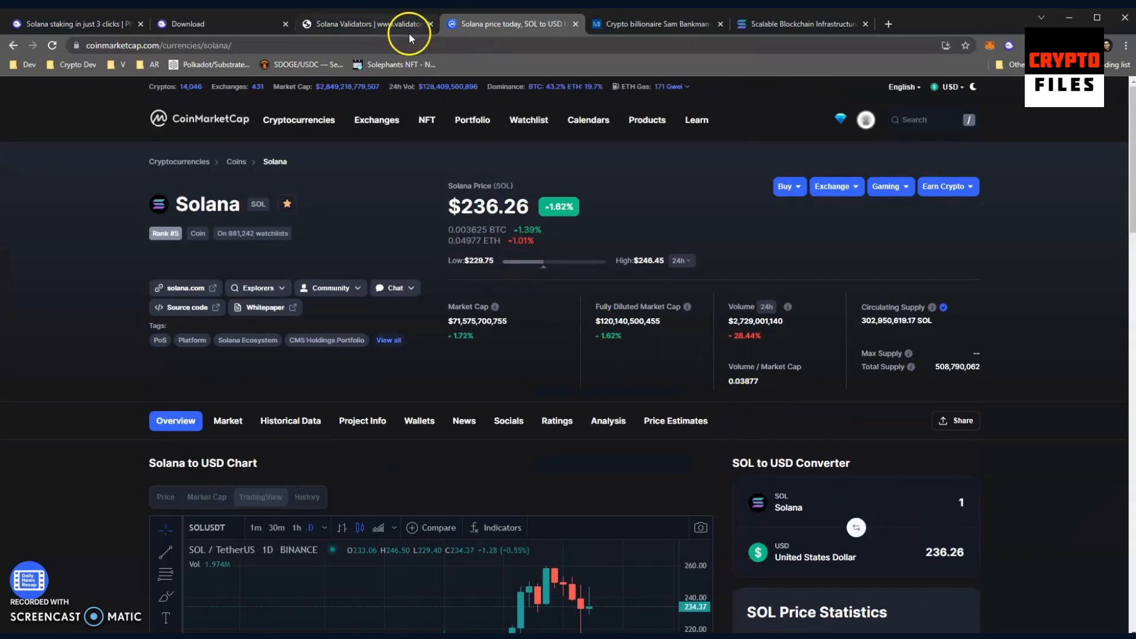
left_click(188, 23)
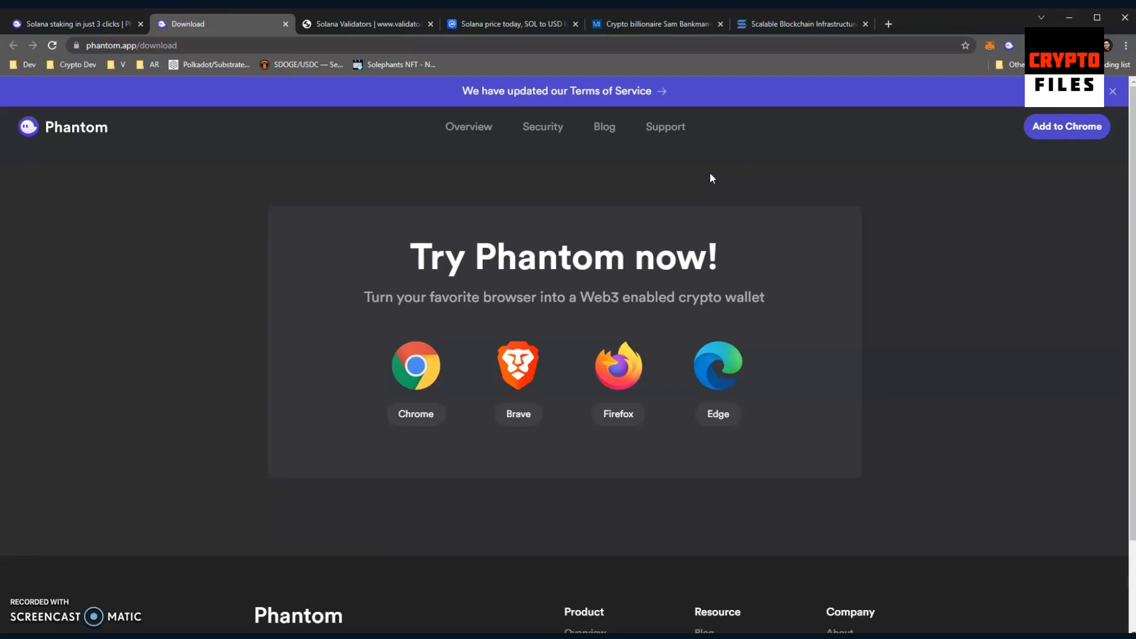
left_click(800, 24)
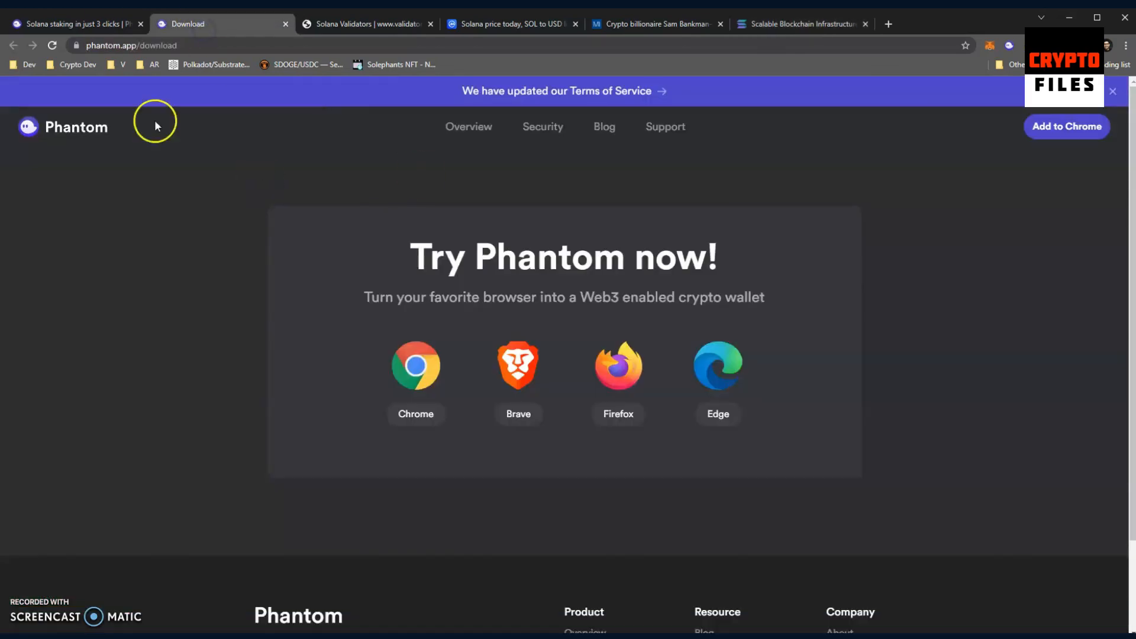
mouse_move(33, 130)
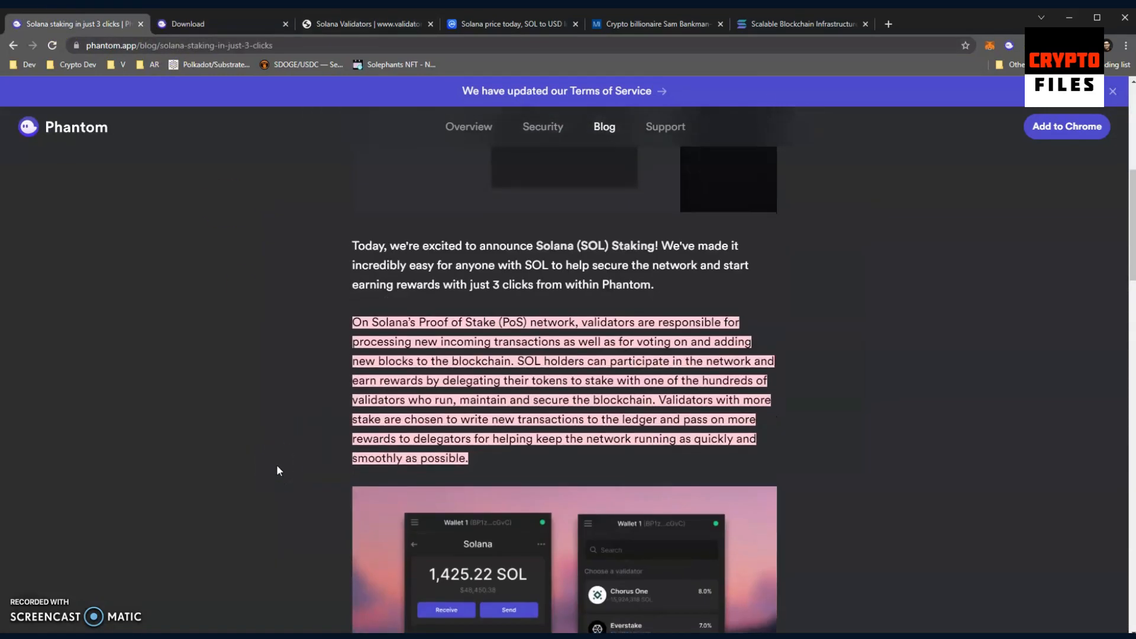
Scroll the 'Solana staking in just 3 clicks' post to the highlighted Proof of Stake paragraph
scroll("down", 3)
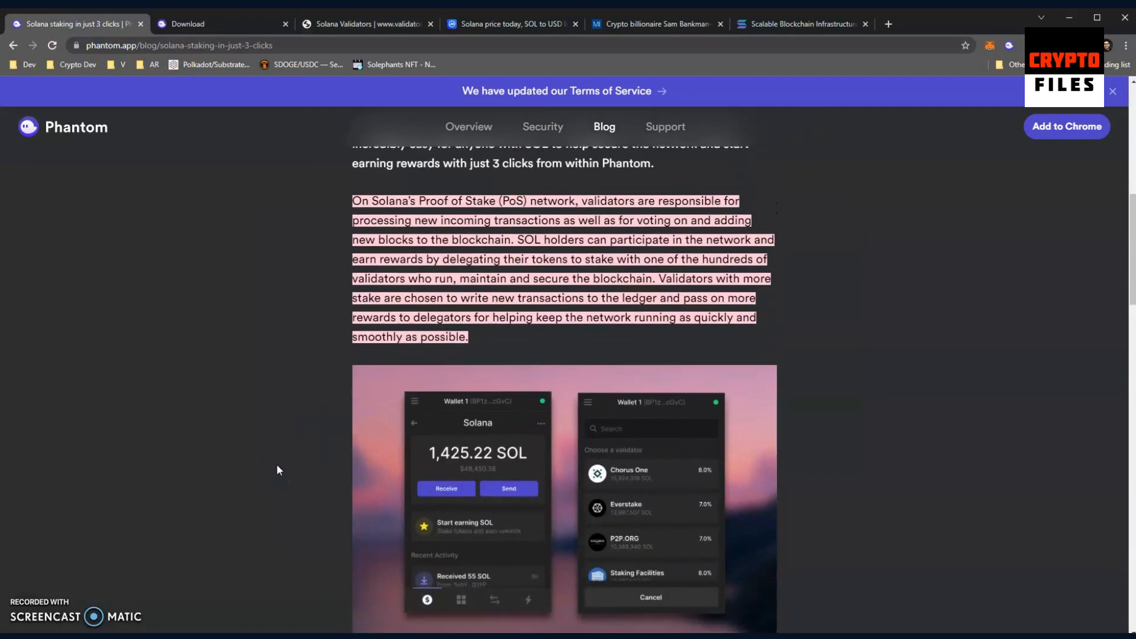
mouse_move(286, 452)
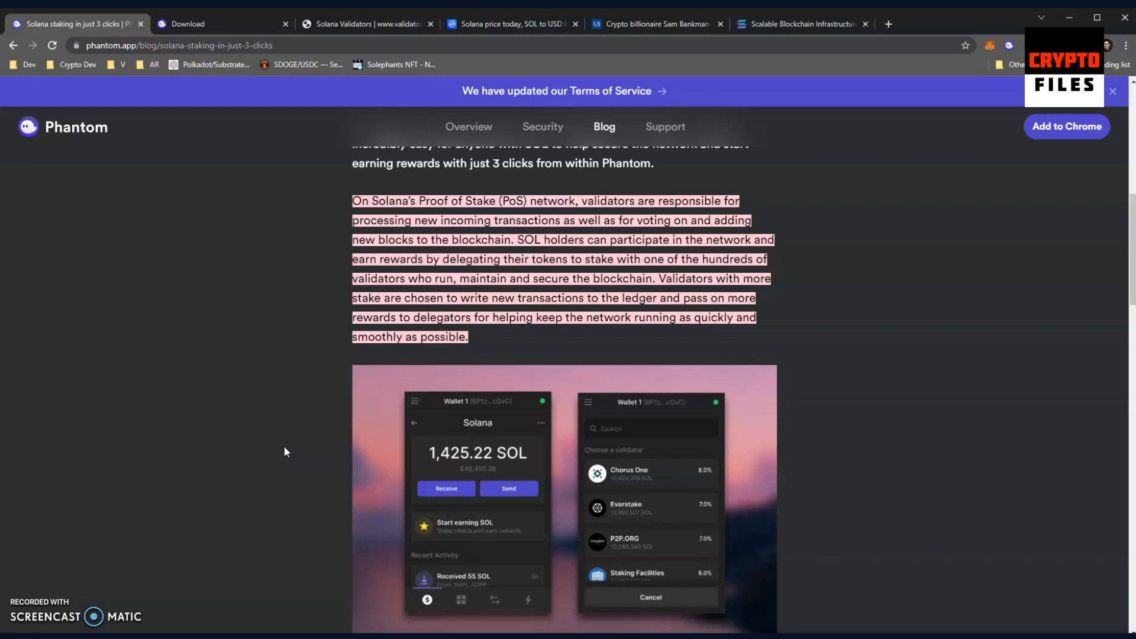
mouse_move(291, 459)
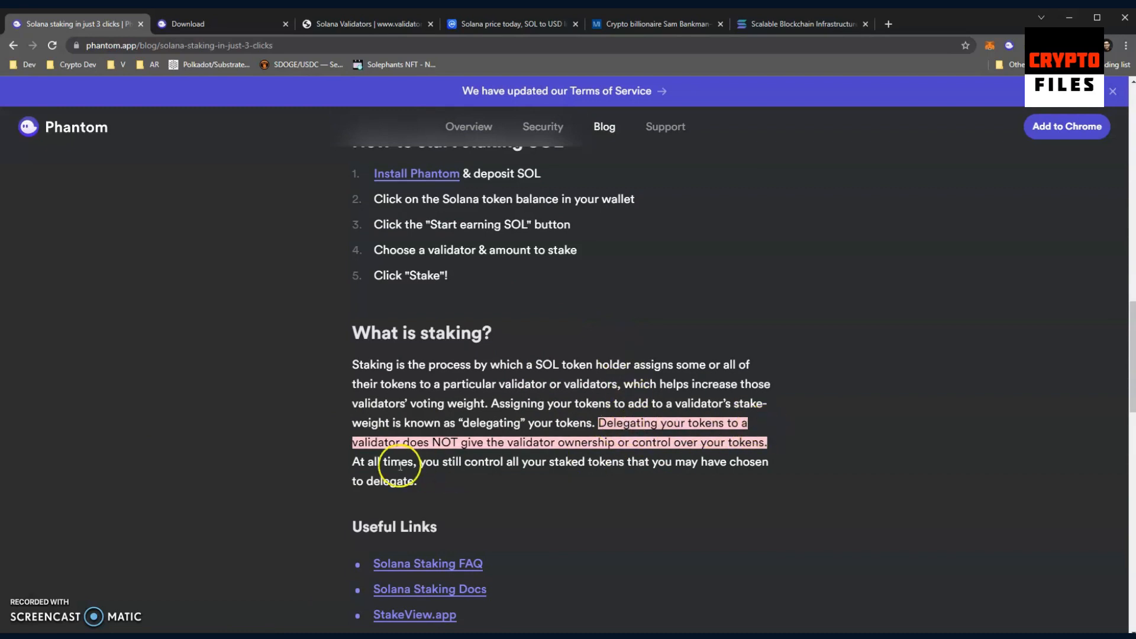
mouse_move(528, 448)
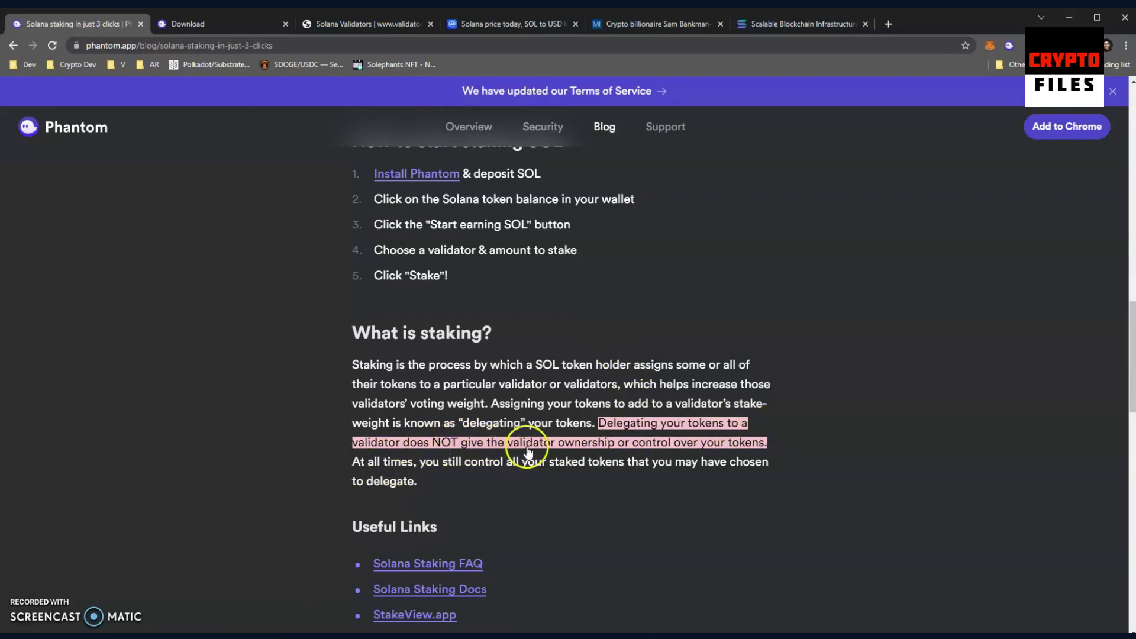
mouse_move(706, 450)
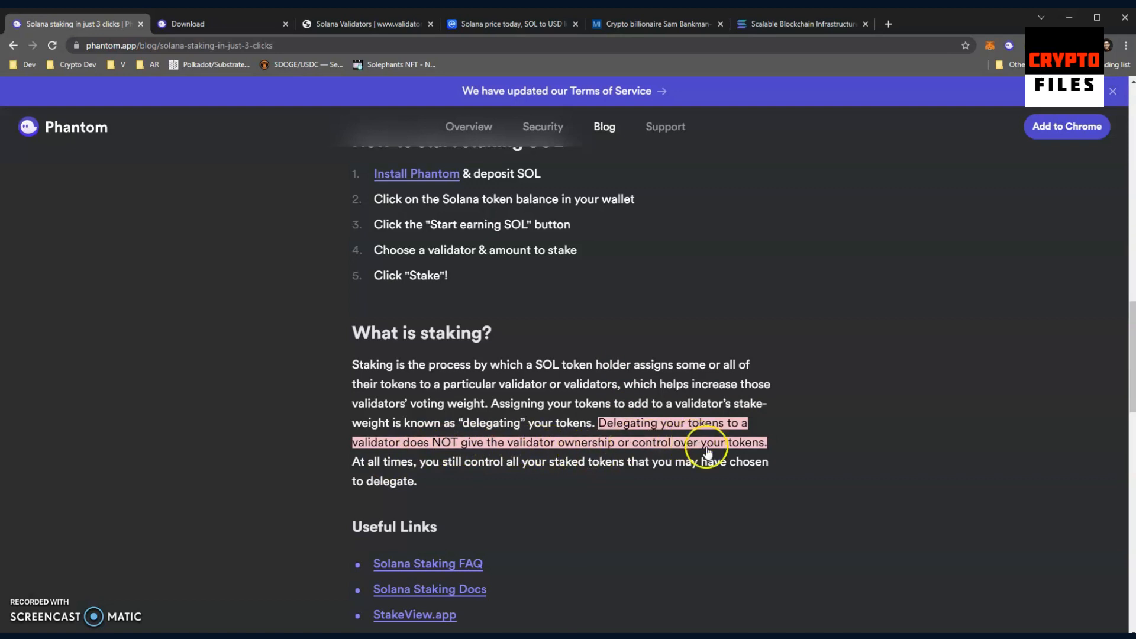
mouse_move(810, 432)
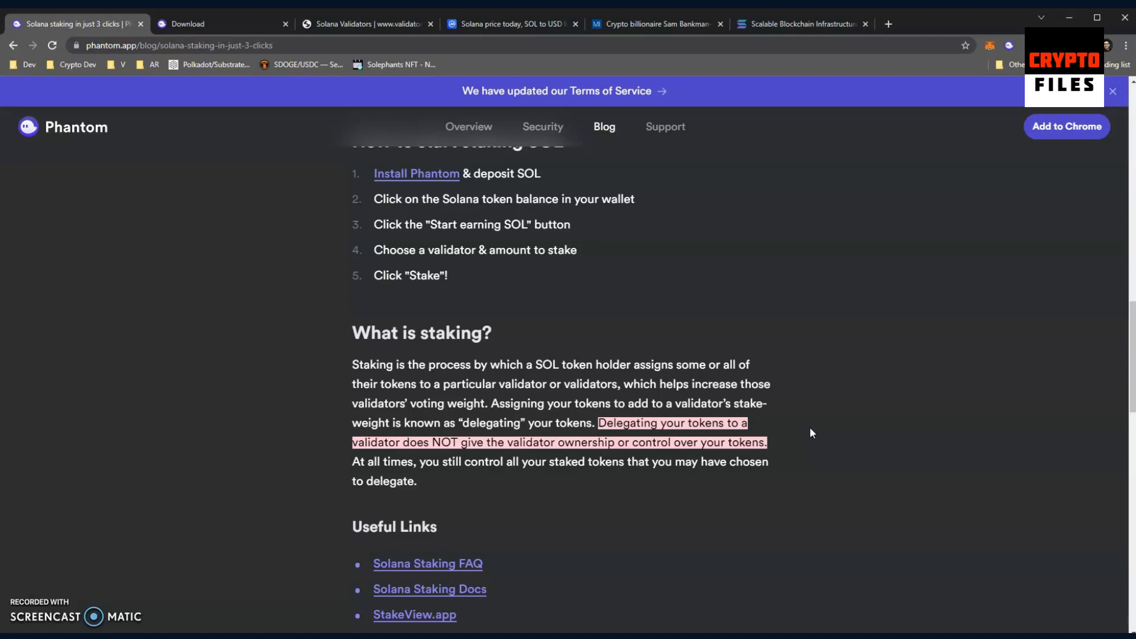
Scroll the staking post, then bring up the locked Phantom wallet extension
scroll("down", 3)
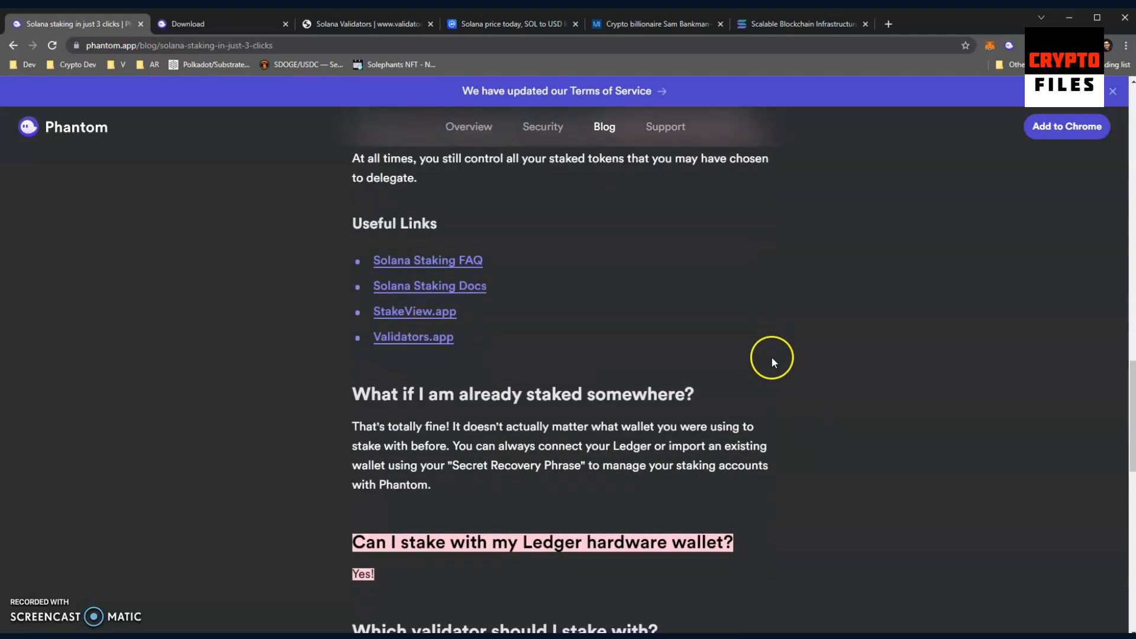
scroll("down", 3)
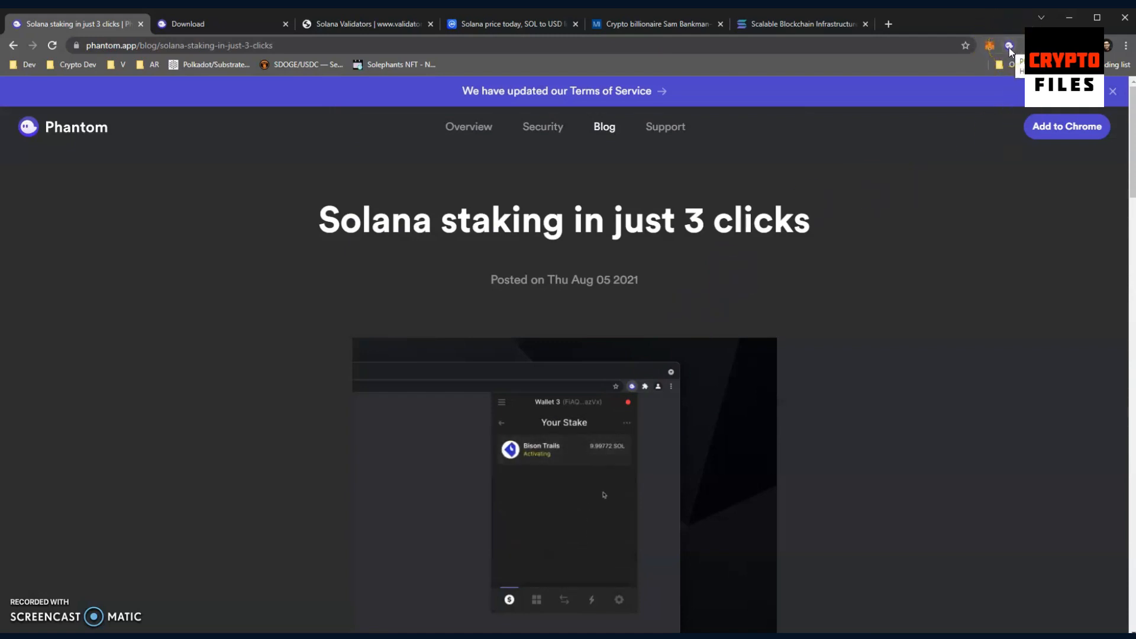
left_click(1006, 44)
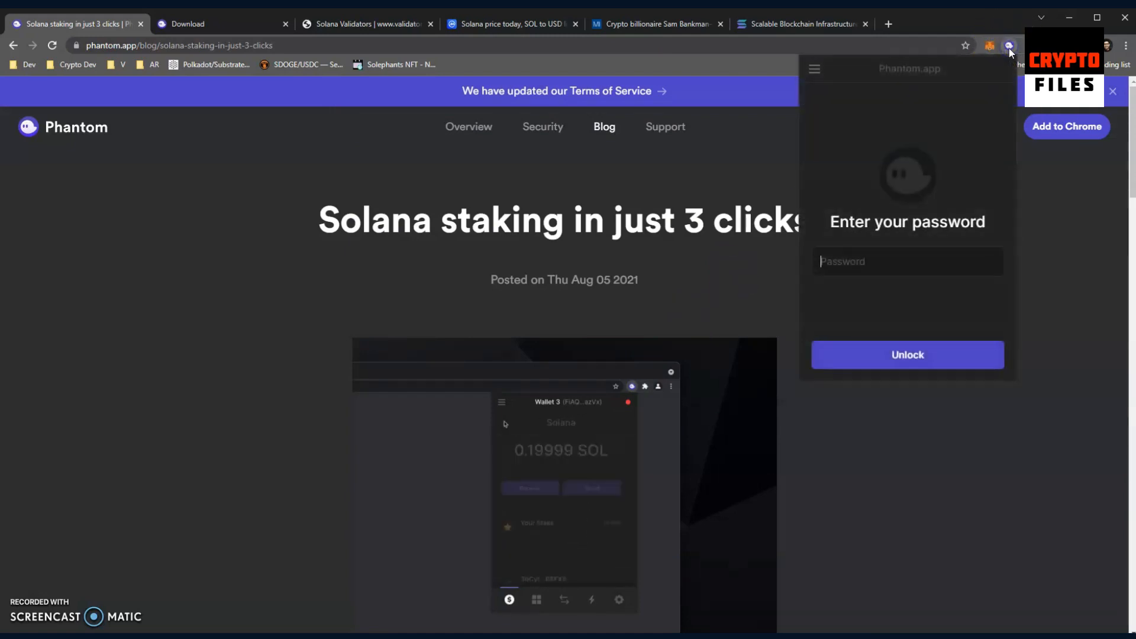
Unlock Phantom with the password to reveal the Solana, CATO and SolDoge holdings
type("•")
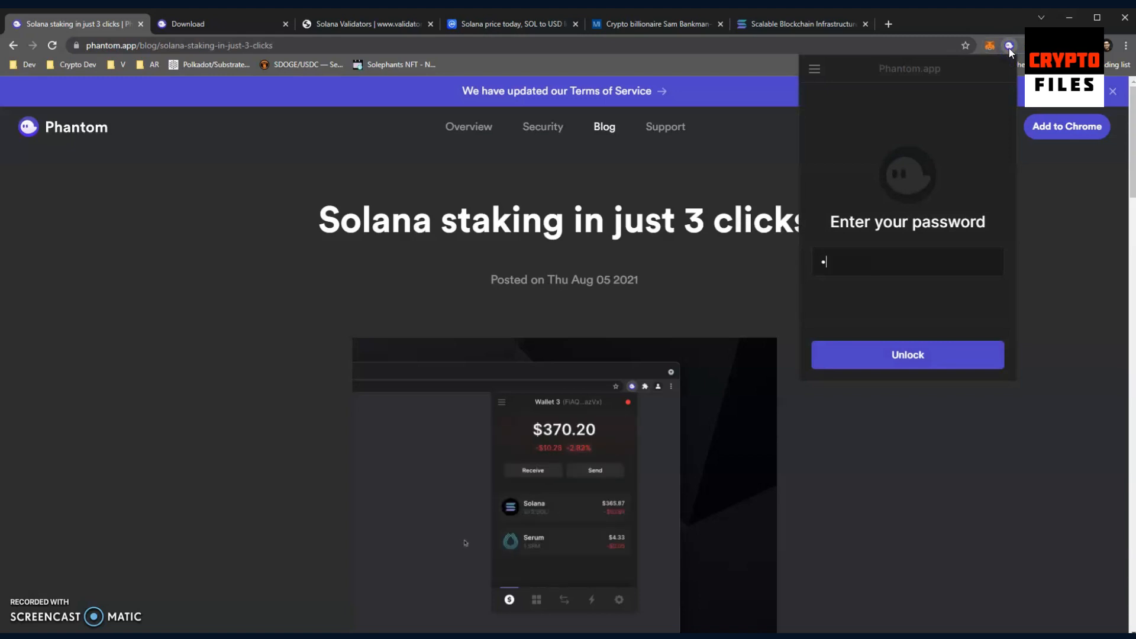
type("password")
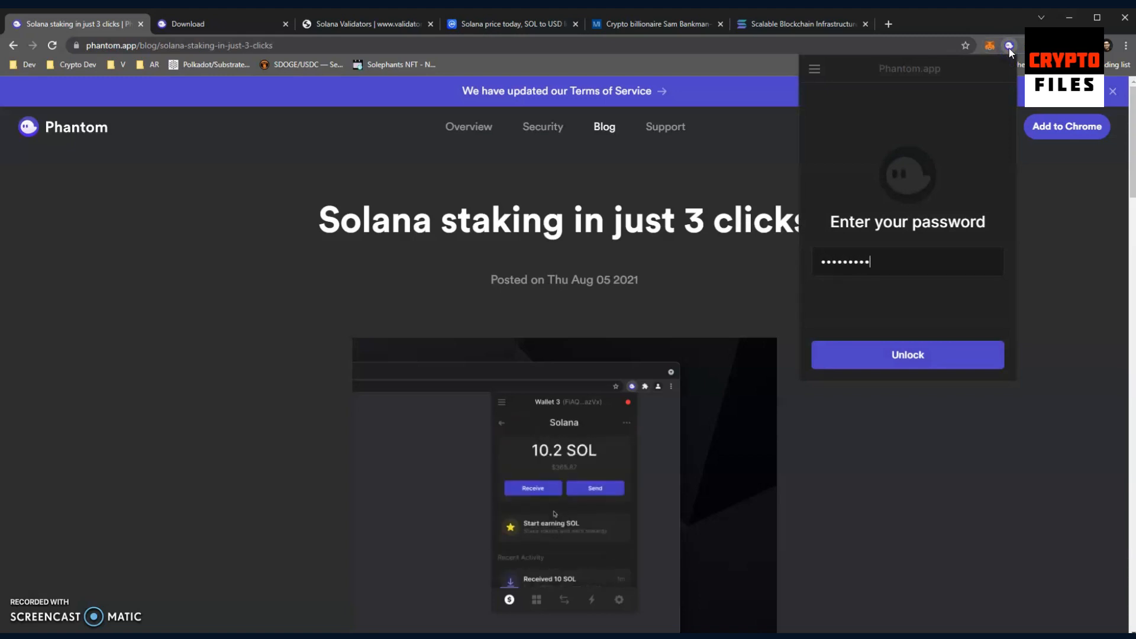
left_click(907, 354)
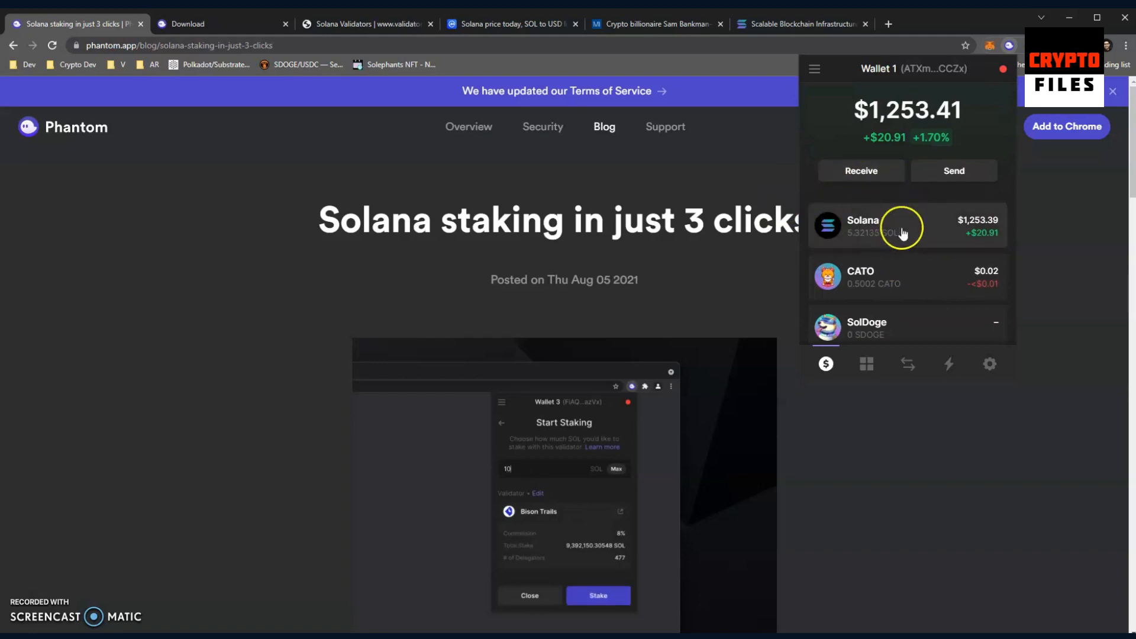
View the 5.32135 SOL balance and the existing 10 SOL stake account
left_click(905, 226)
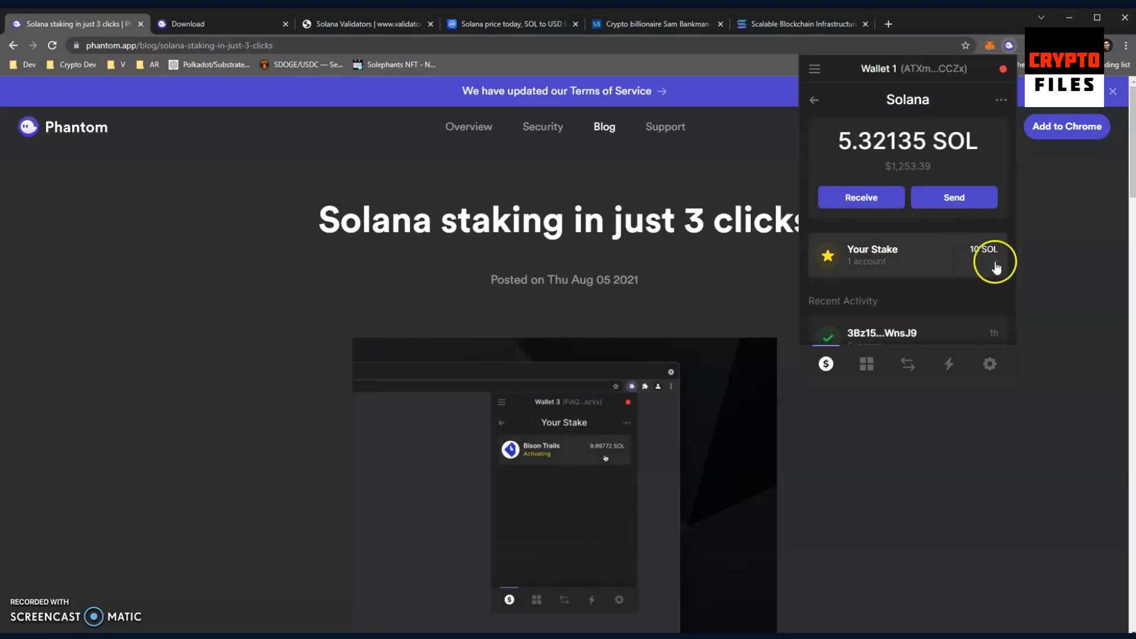
mouse_move(876, 164)
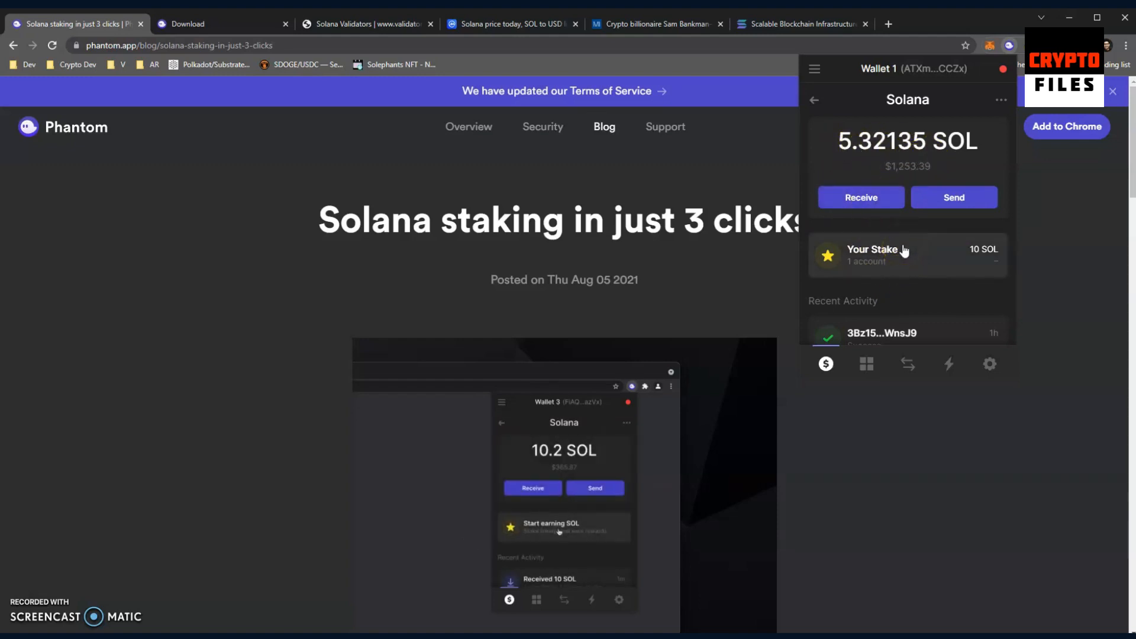
left_click(888, 255)
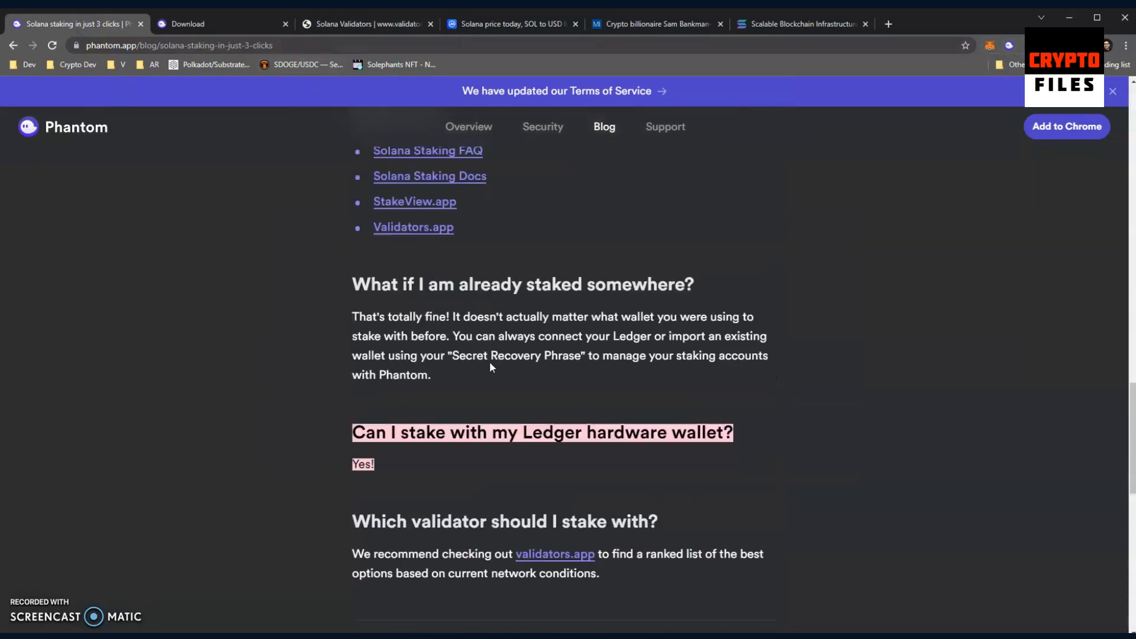
Follow the post's 'Which validator should I stake with?' link to validators.app
scroll("down", 3)
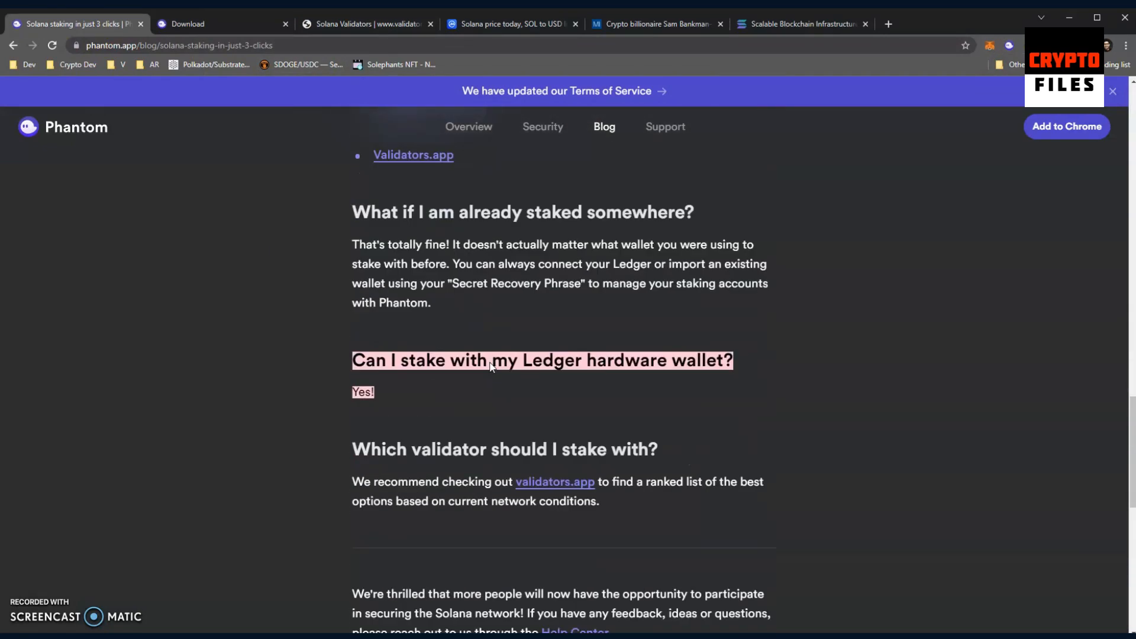
scroll("down", 3)
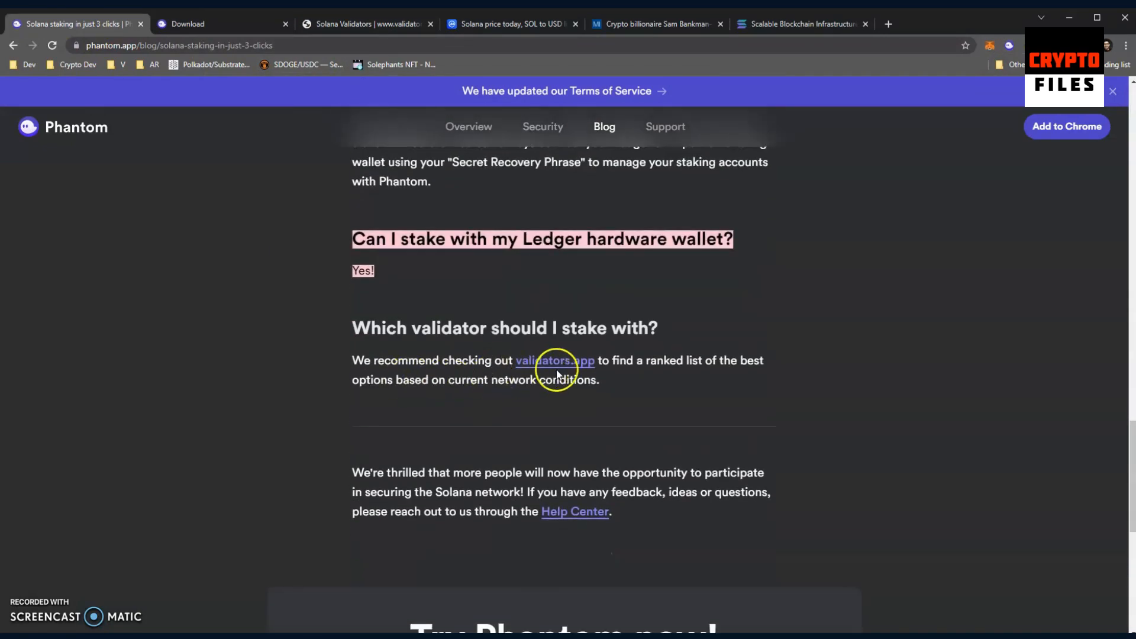
left_click(554, 361)
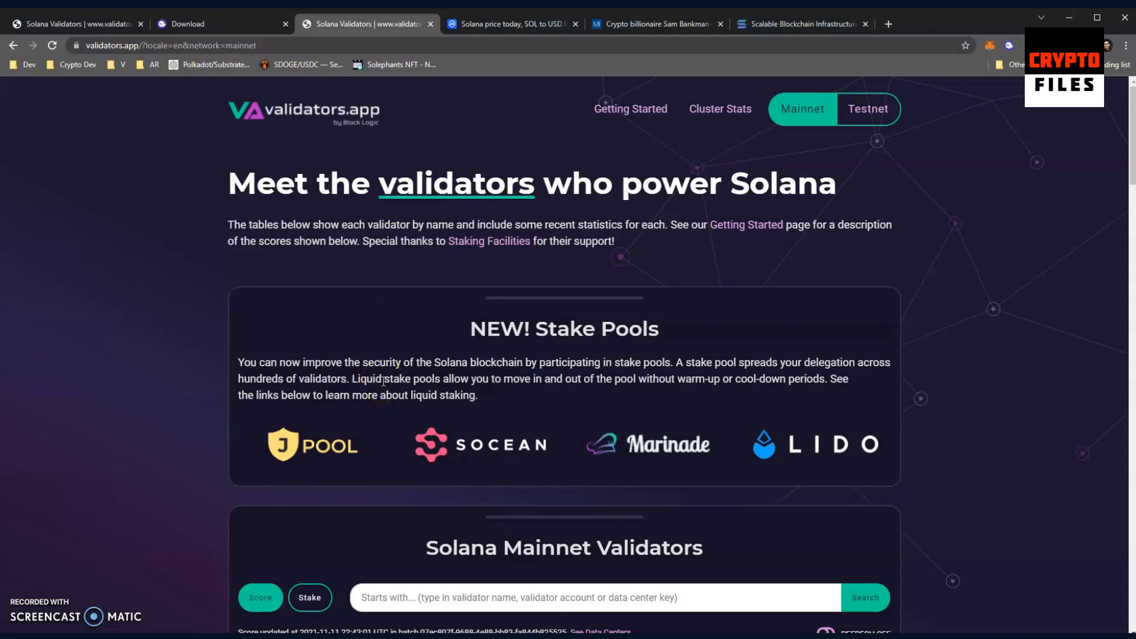
Find Certus One third in the mainnet table, with 10% commission and 11,346,746 staked
scroll("down", 3)
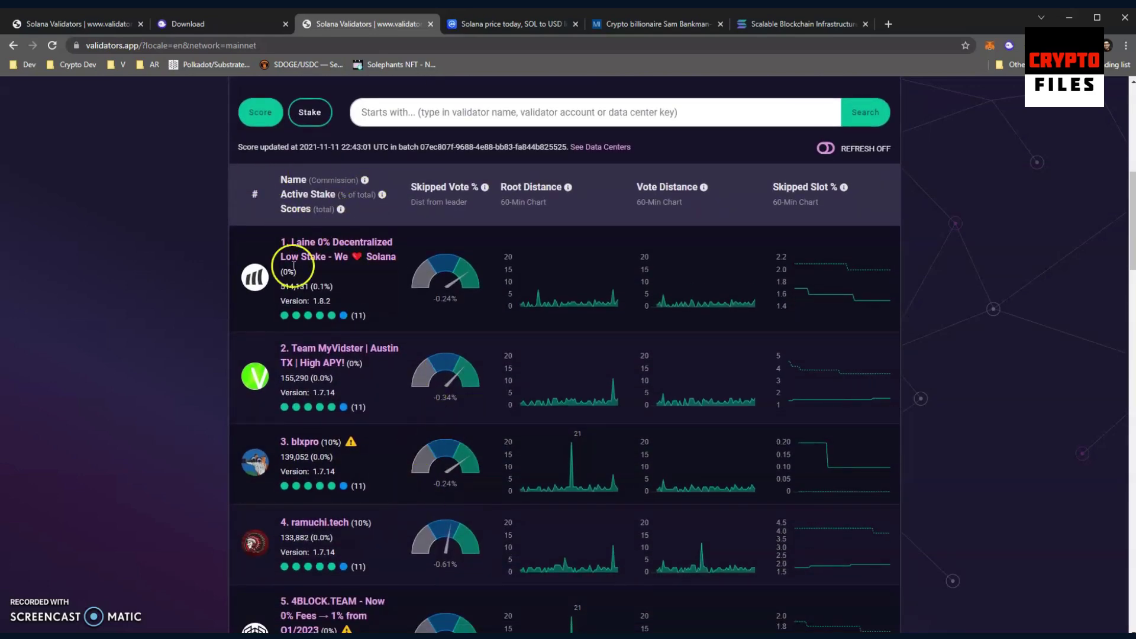
left_click(261, 112)
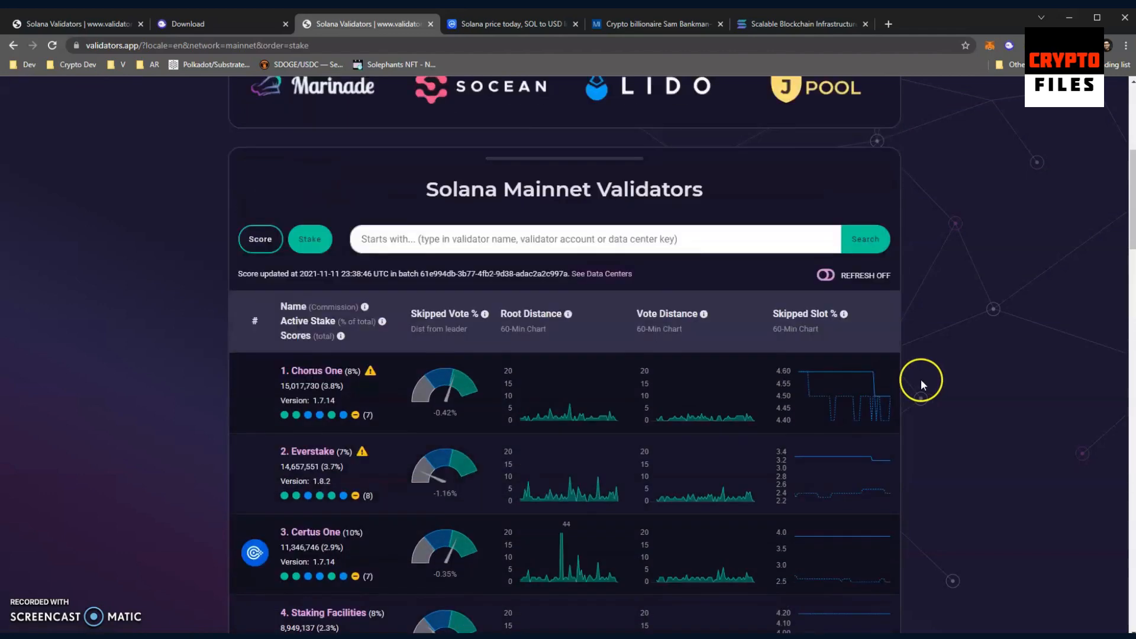
scroll("down", 3)
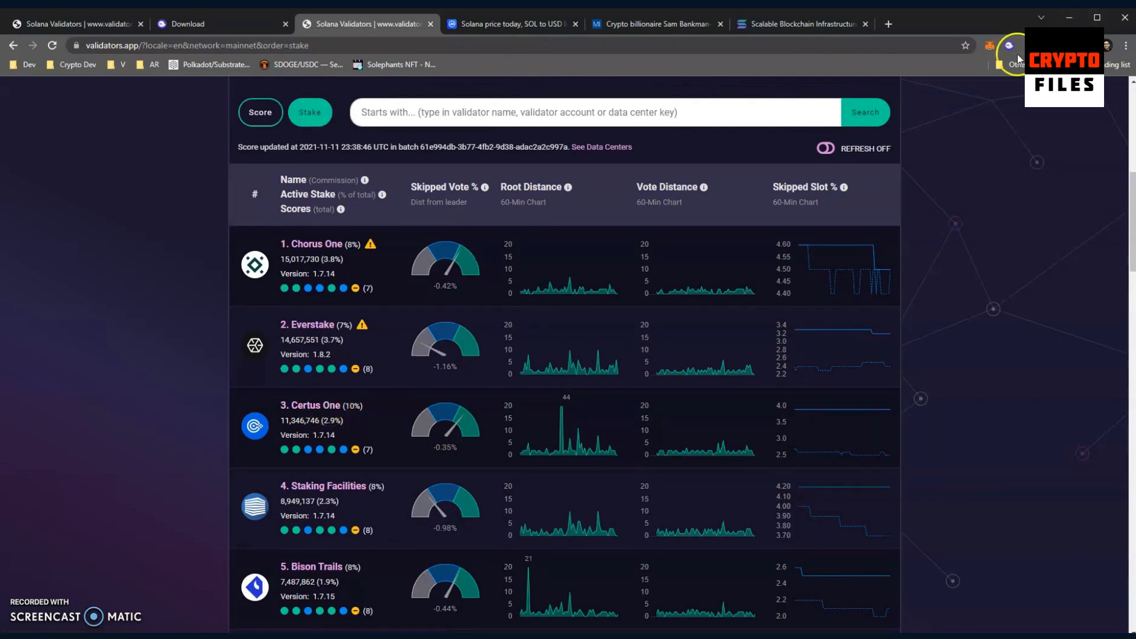
mouse_move(414, 427)
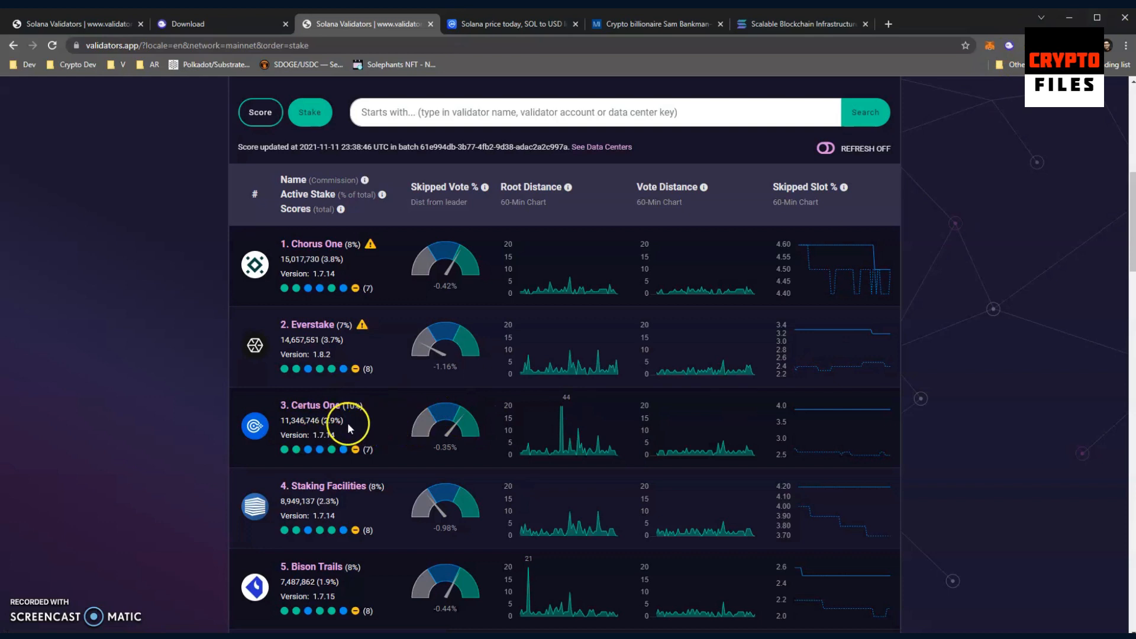
mouse_move(389, 284)
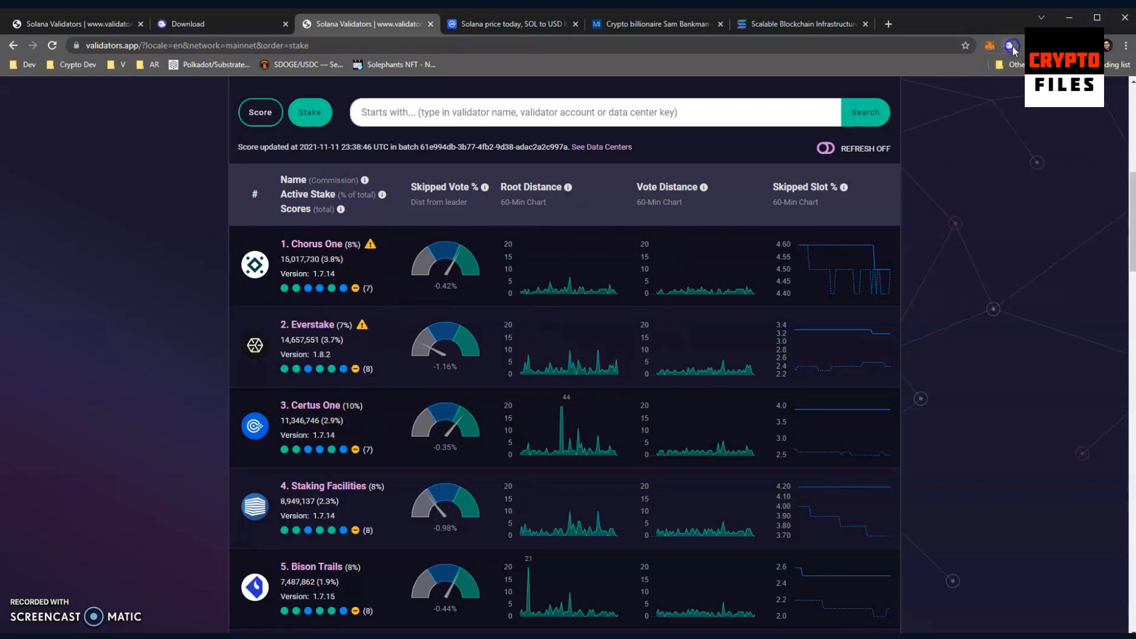
Stake 1.0 SOL with validator Certus One from Phantom's Solana details
left_click(1009, 45)
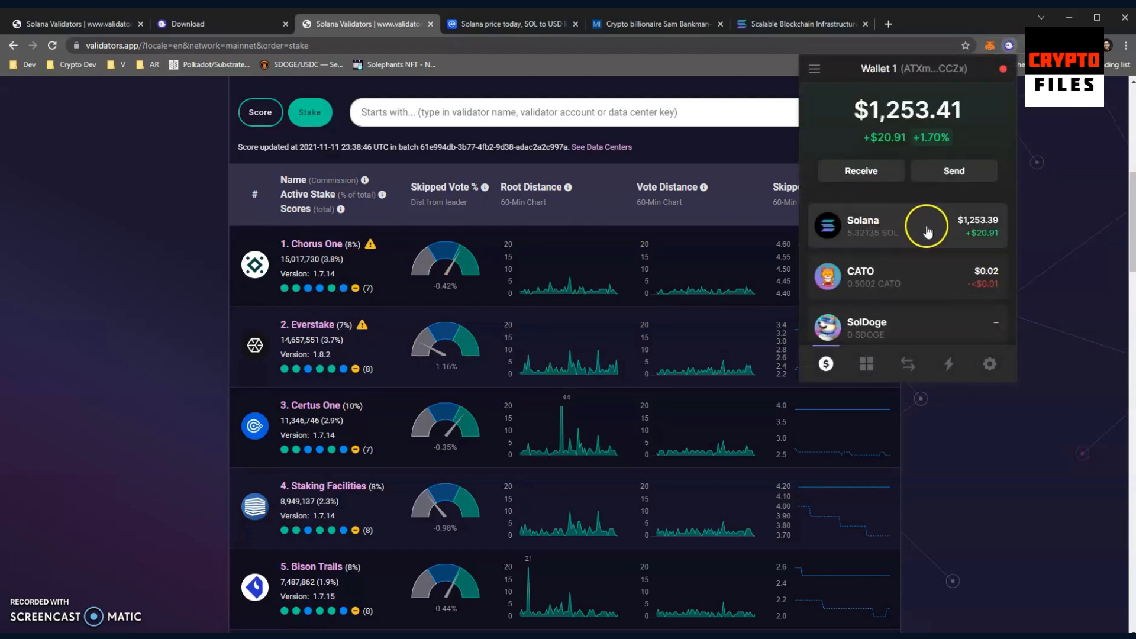
left_click(907, 226)
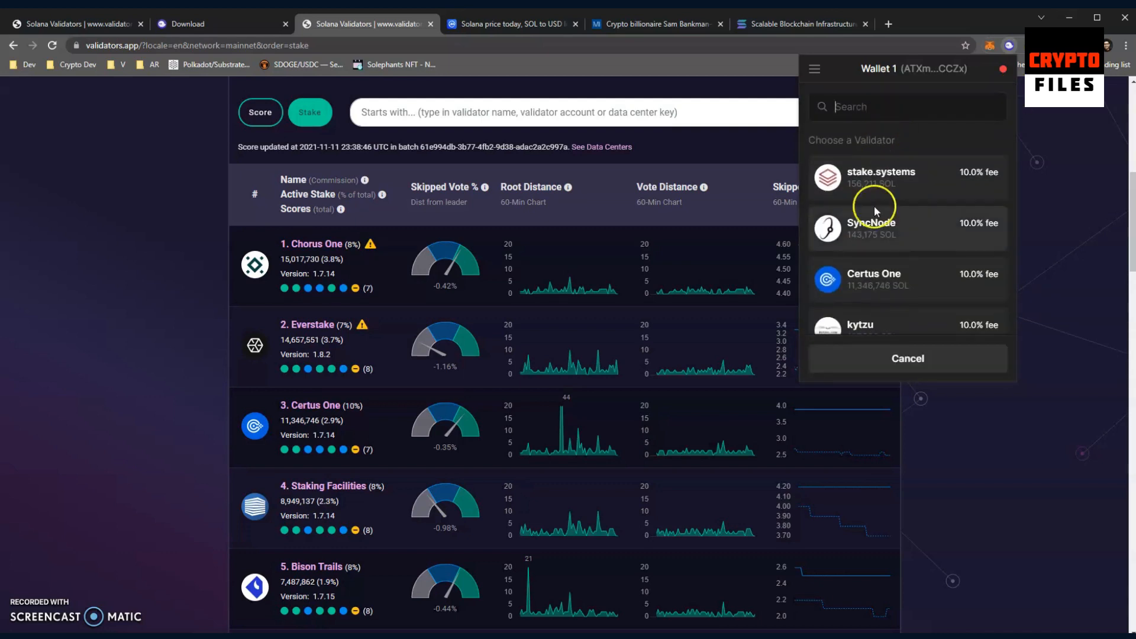
mouse_move(338, 389)
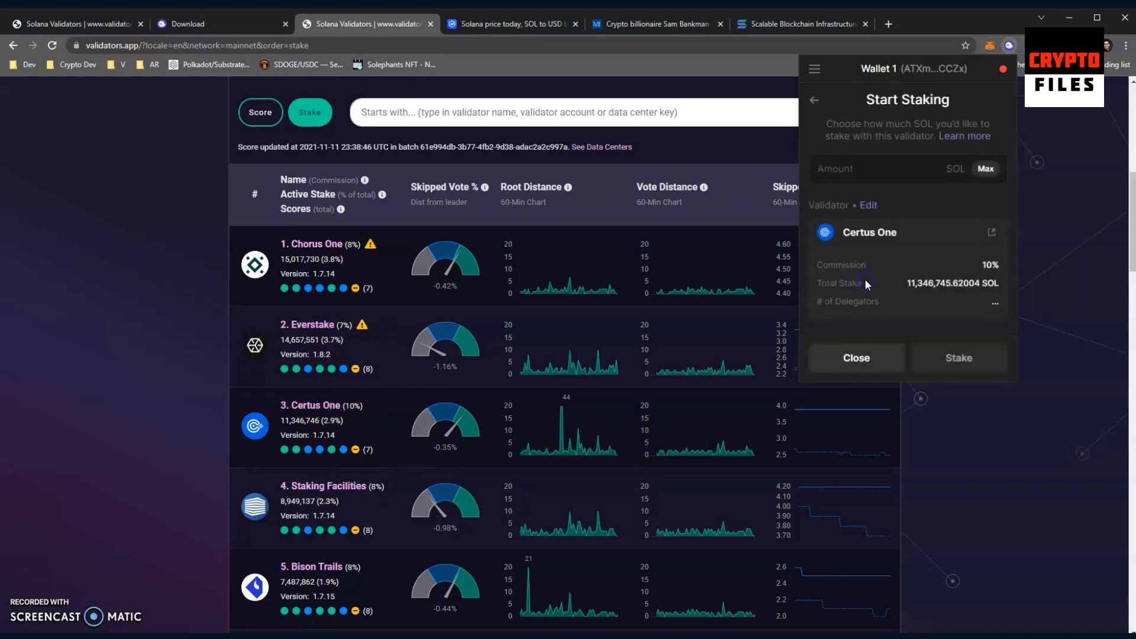
left_click(869, 169)
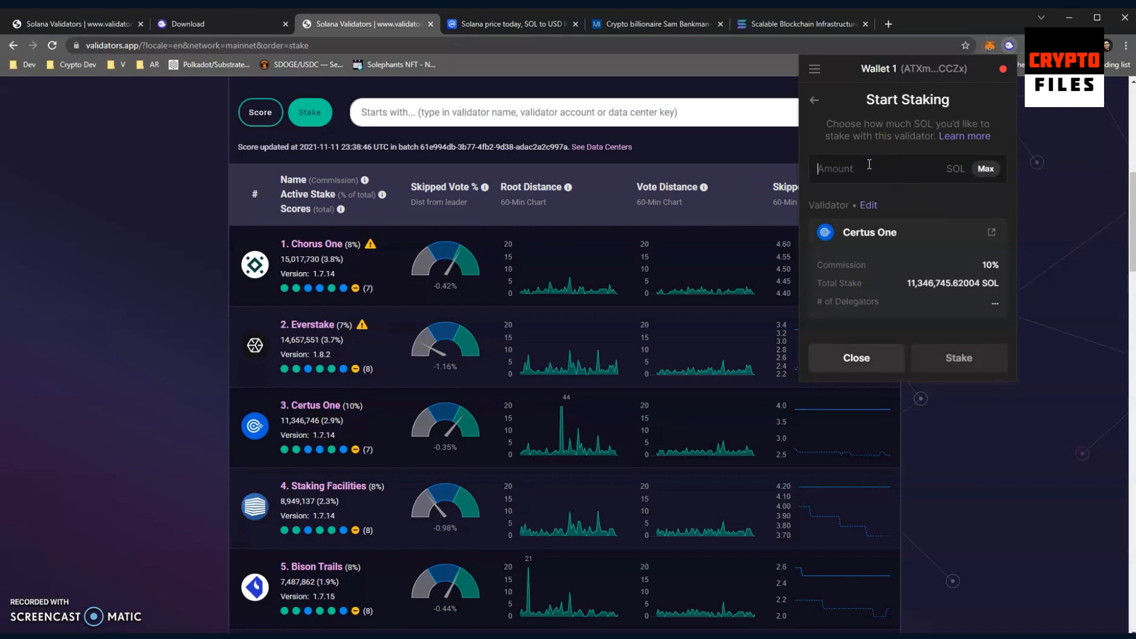
type("1.0")
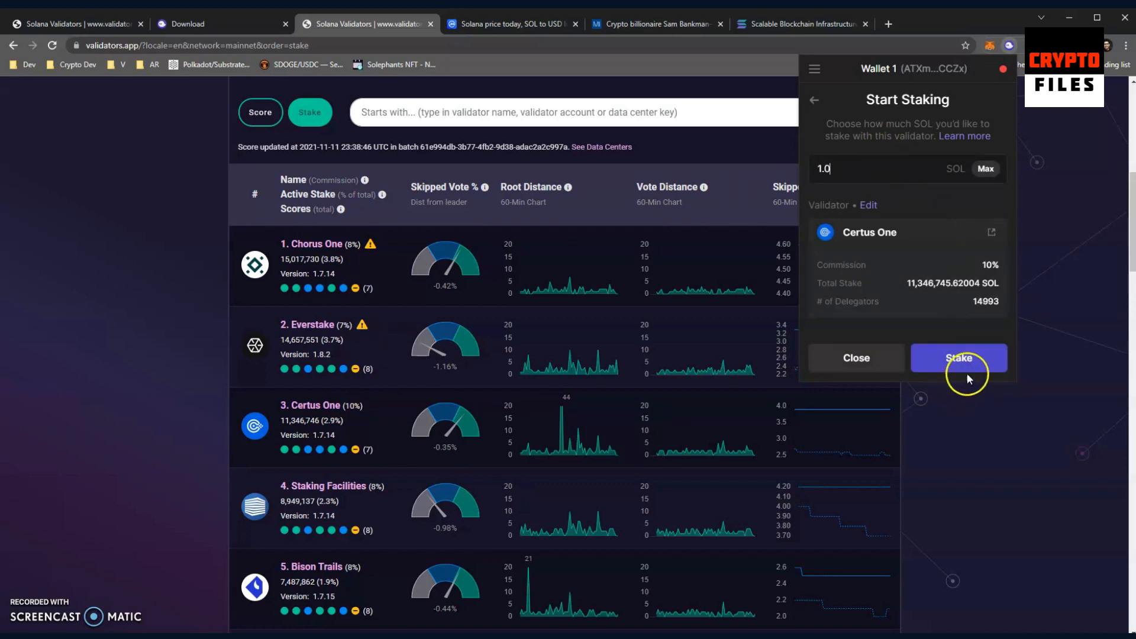
left_click(958, 358)
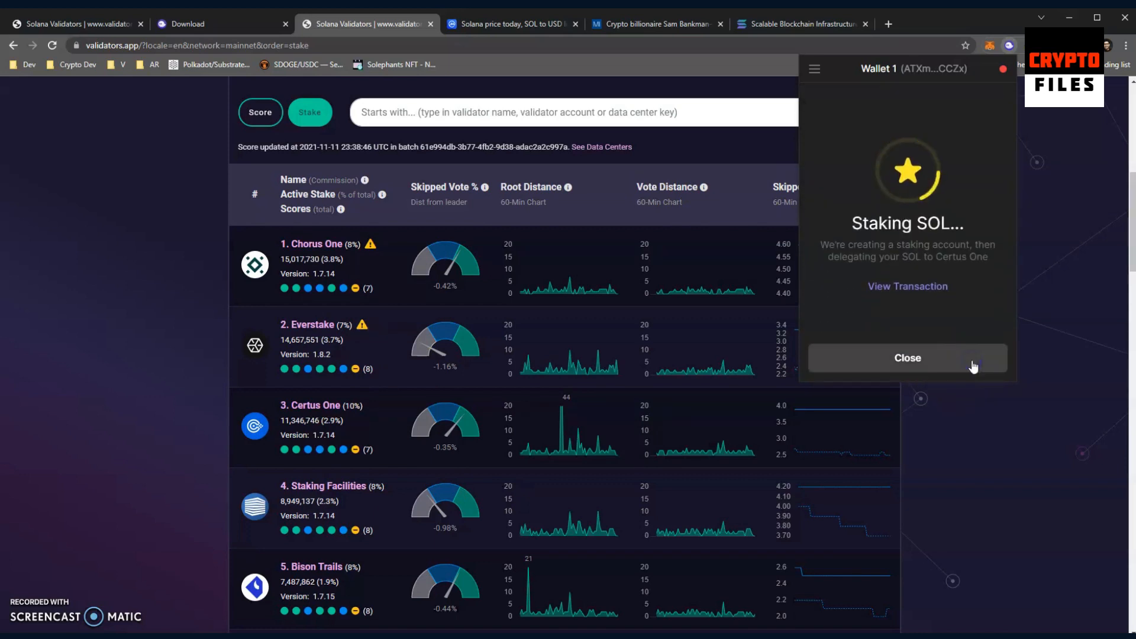
mouse_move(966, 376)
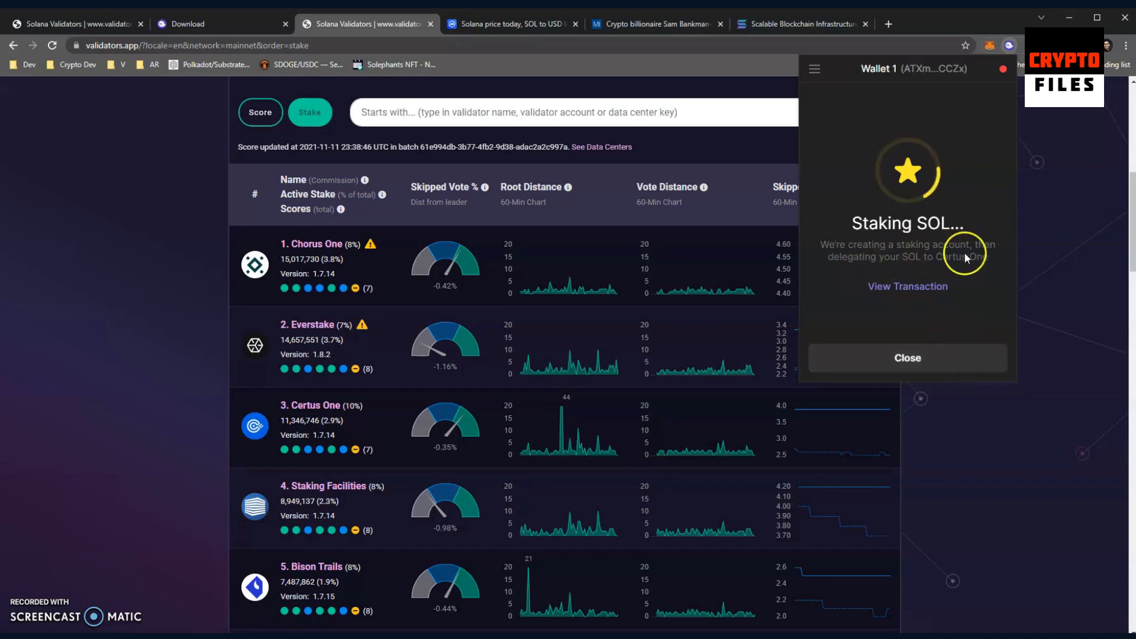
Close the staking progress screen to see 4.32134 SOL available and 11 SOL staked
left_click(907, 358)
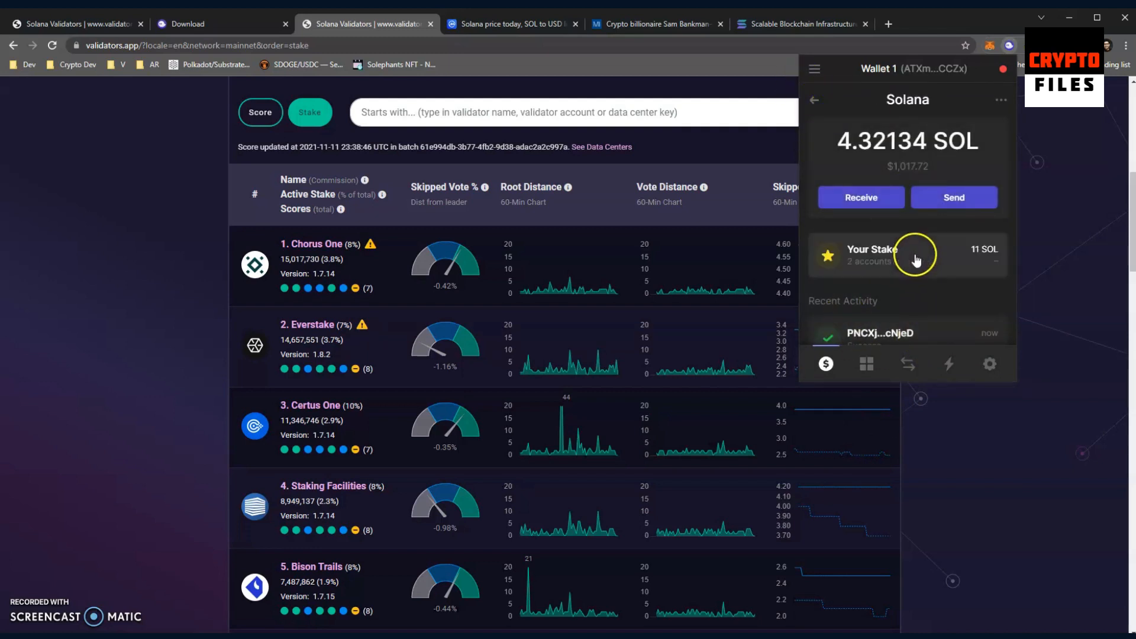
mouse_move(978, 266)
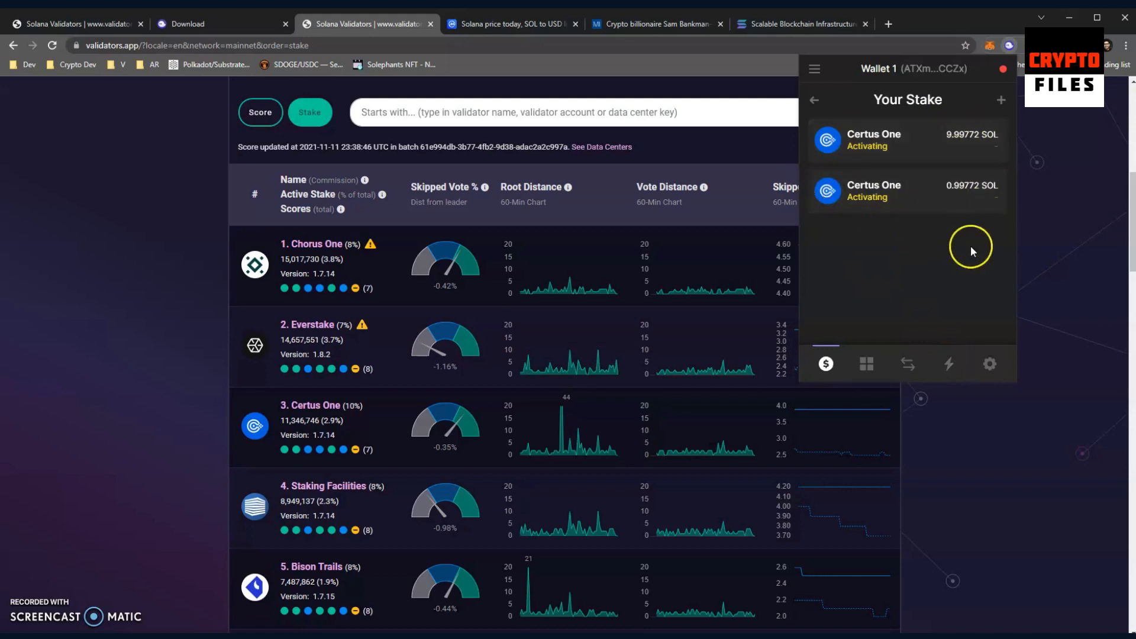
mouse_move(958, 294)
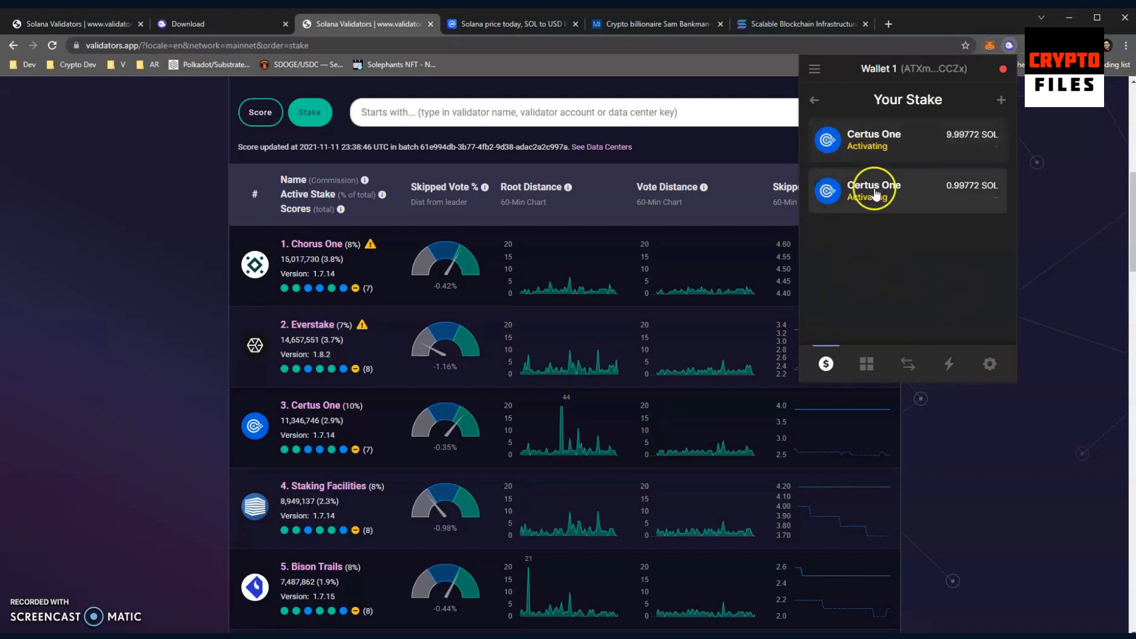
mouse_move(849, 137)
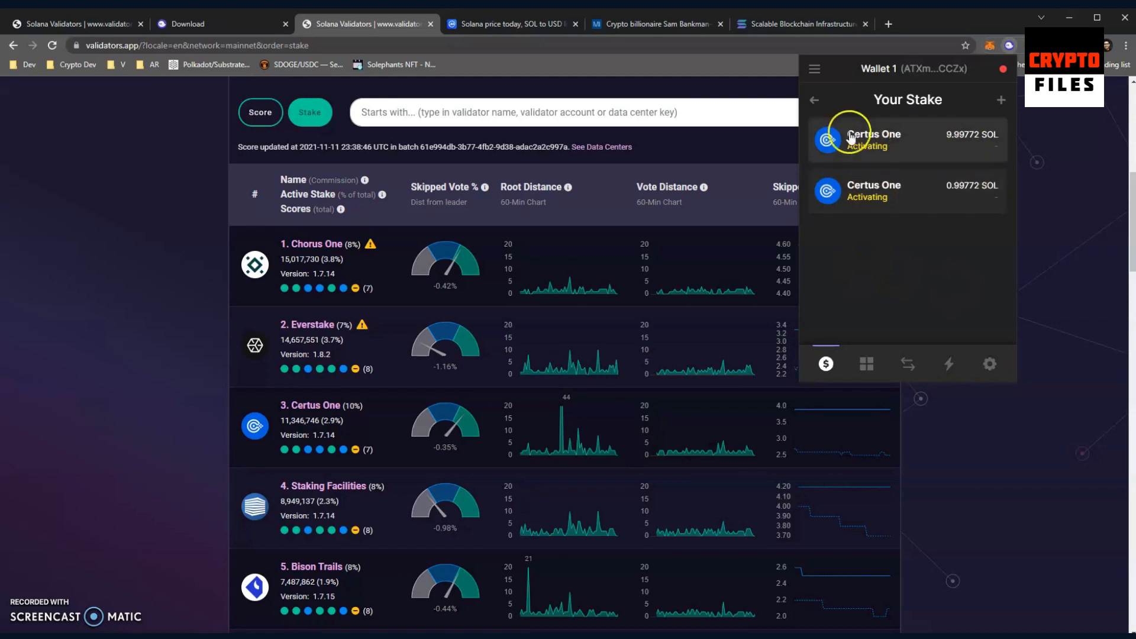
mouse_move(840, 207)
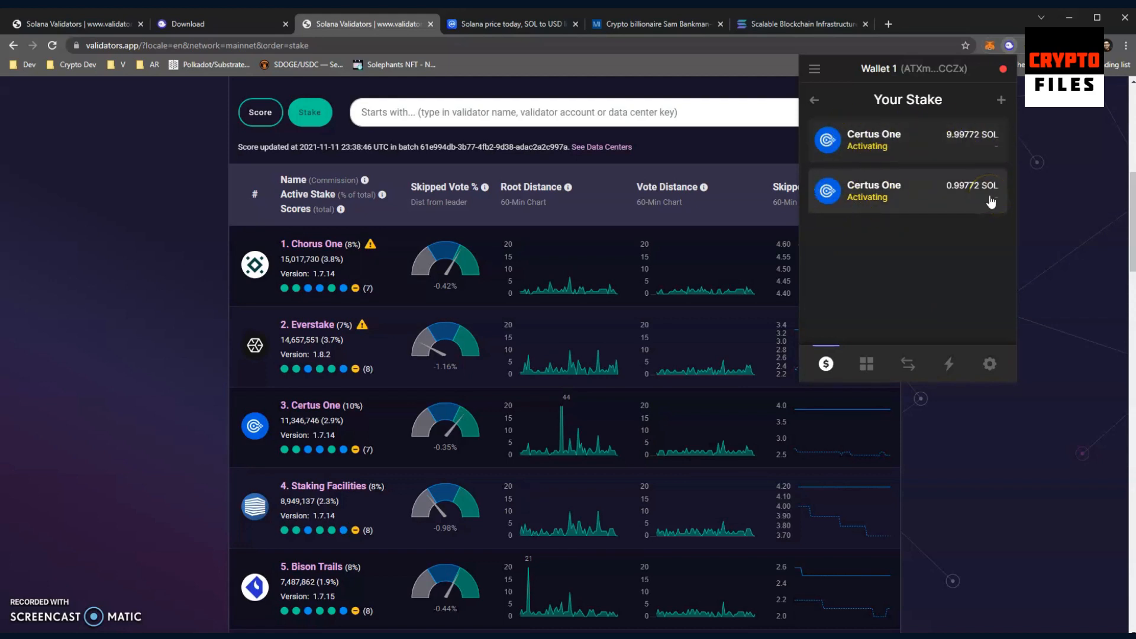
Return from the two activating Certus One stakes to the Phantom download page
left_click(814, 100)
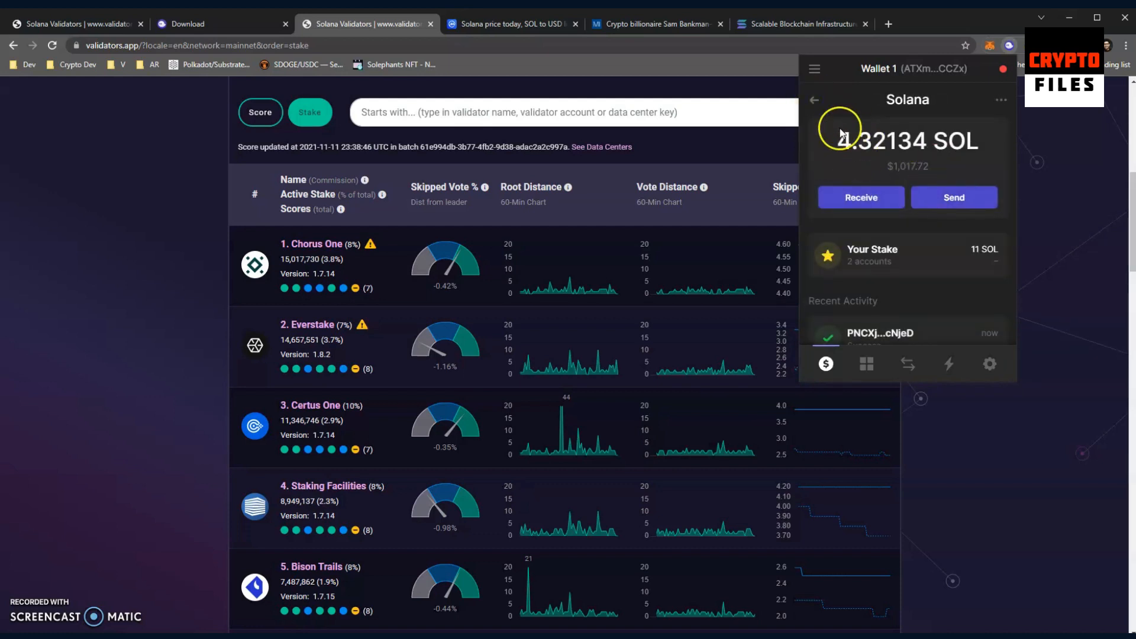
mouse_move(856, 151)
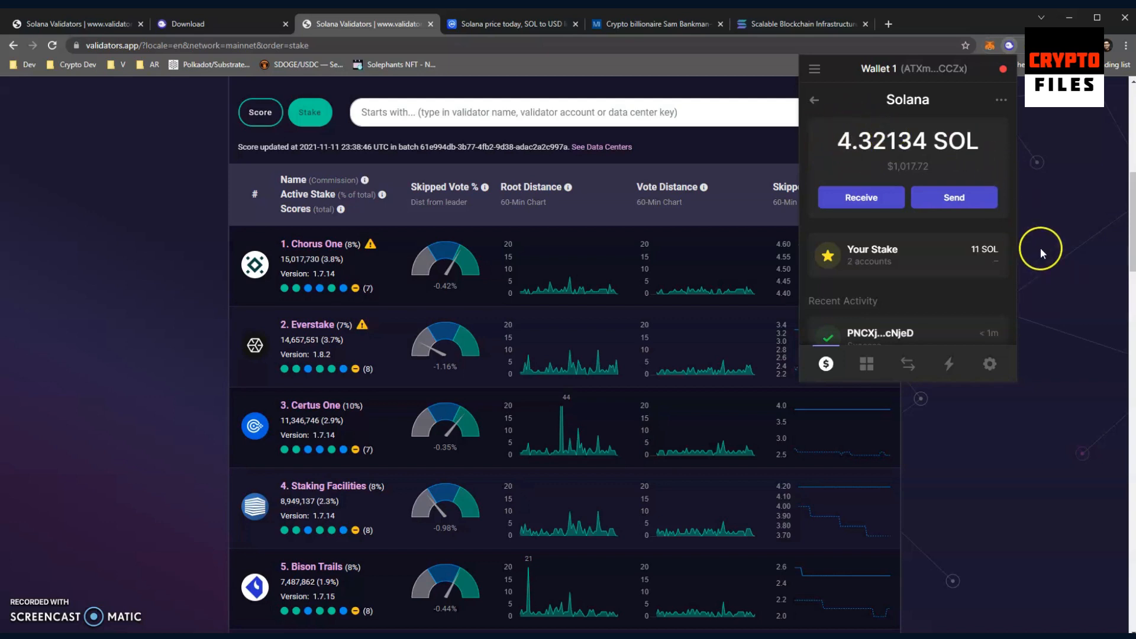
left_click(195, 25)
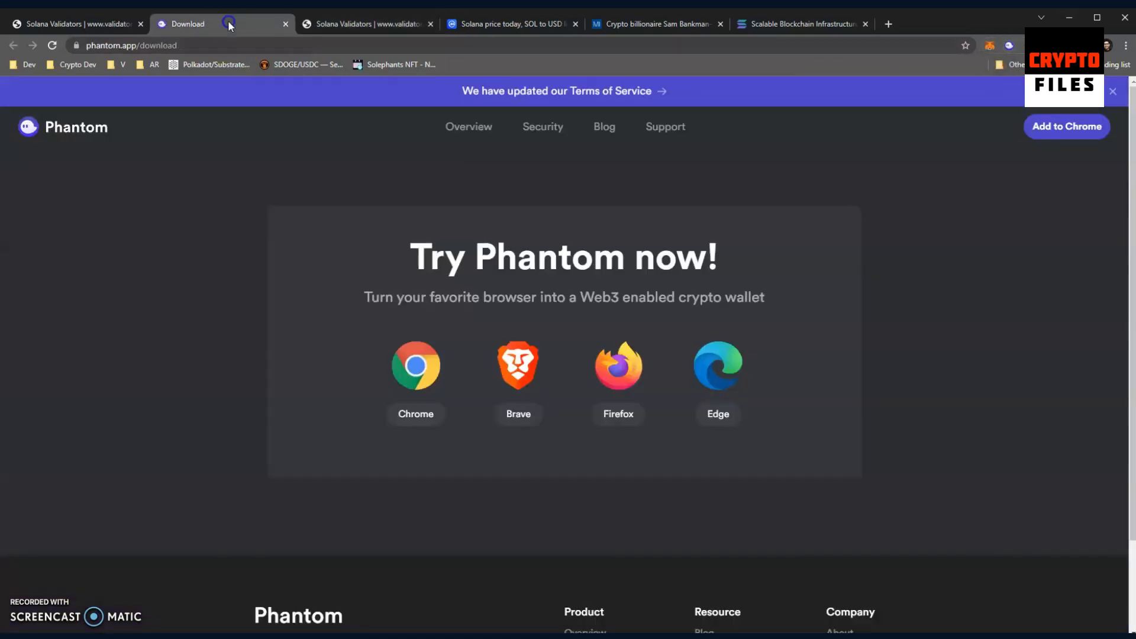
Switch to the validators.app 'Meet the validators who power Solana' homepage tab
left_click(77, 24)
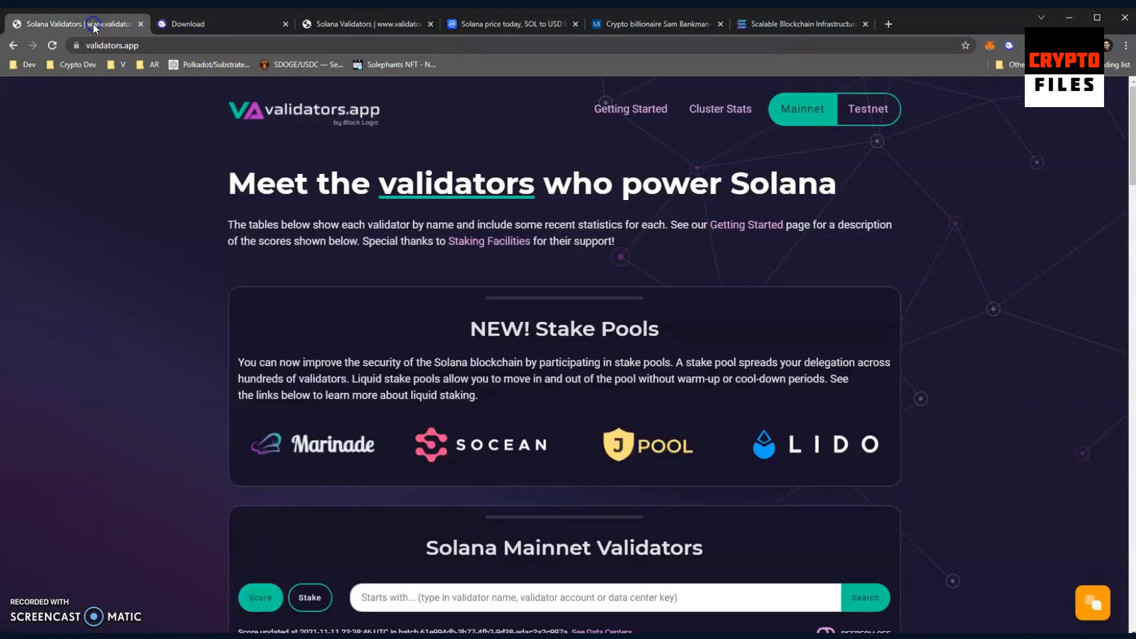
mouse_move(901, 350)
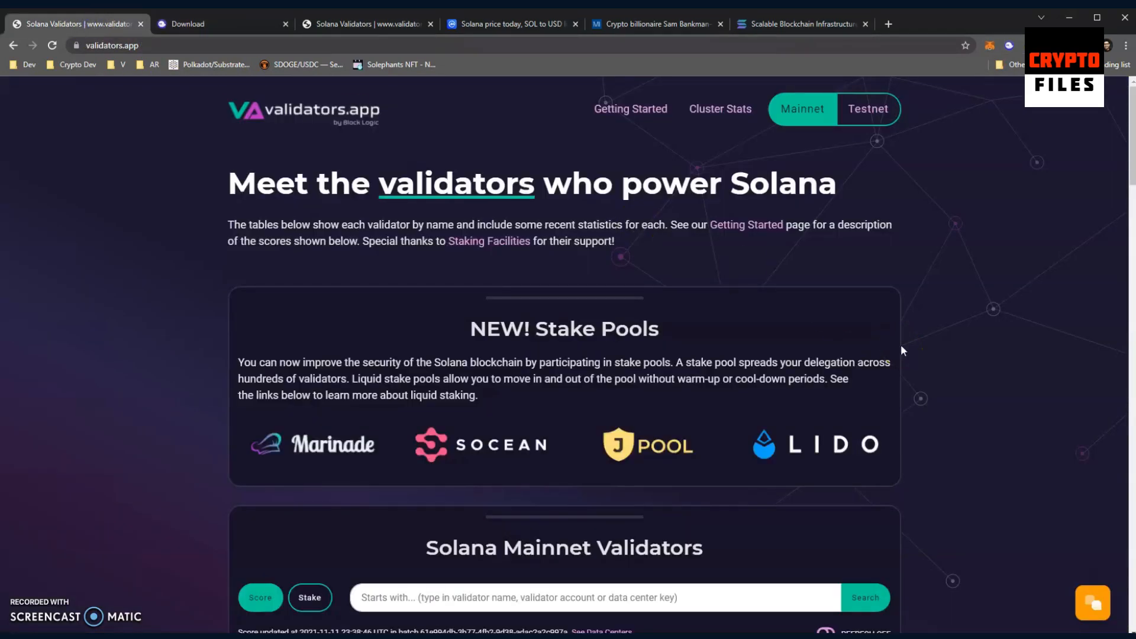